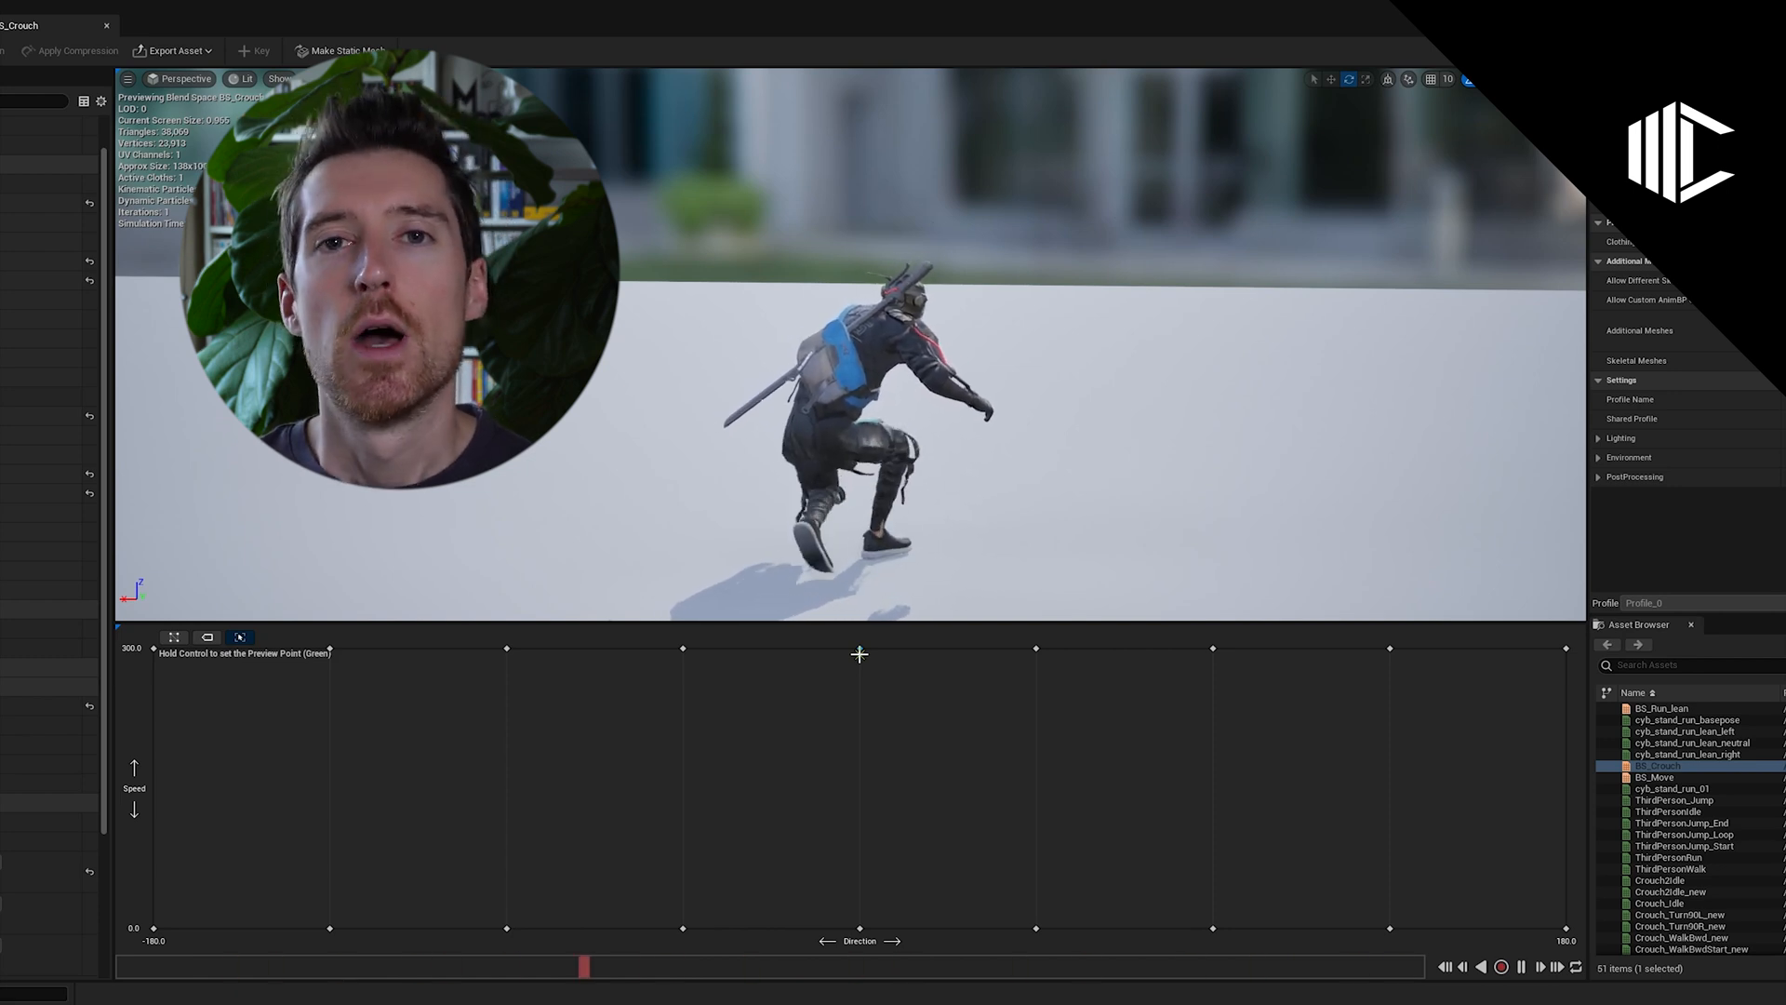
# Switch to the BS_Move blend space with its Speed axis spanning 0 to 500.
pyautogui.click(353, 68)
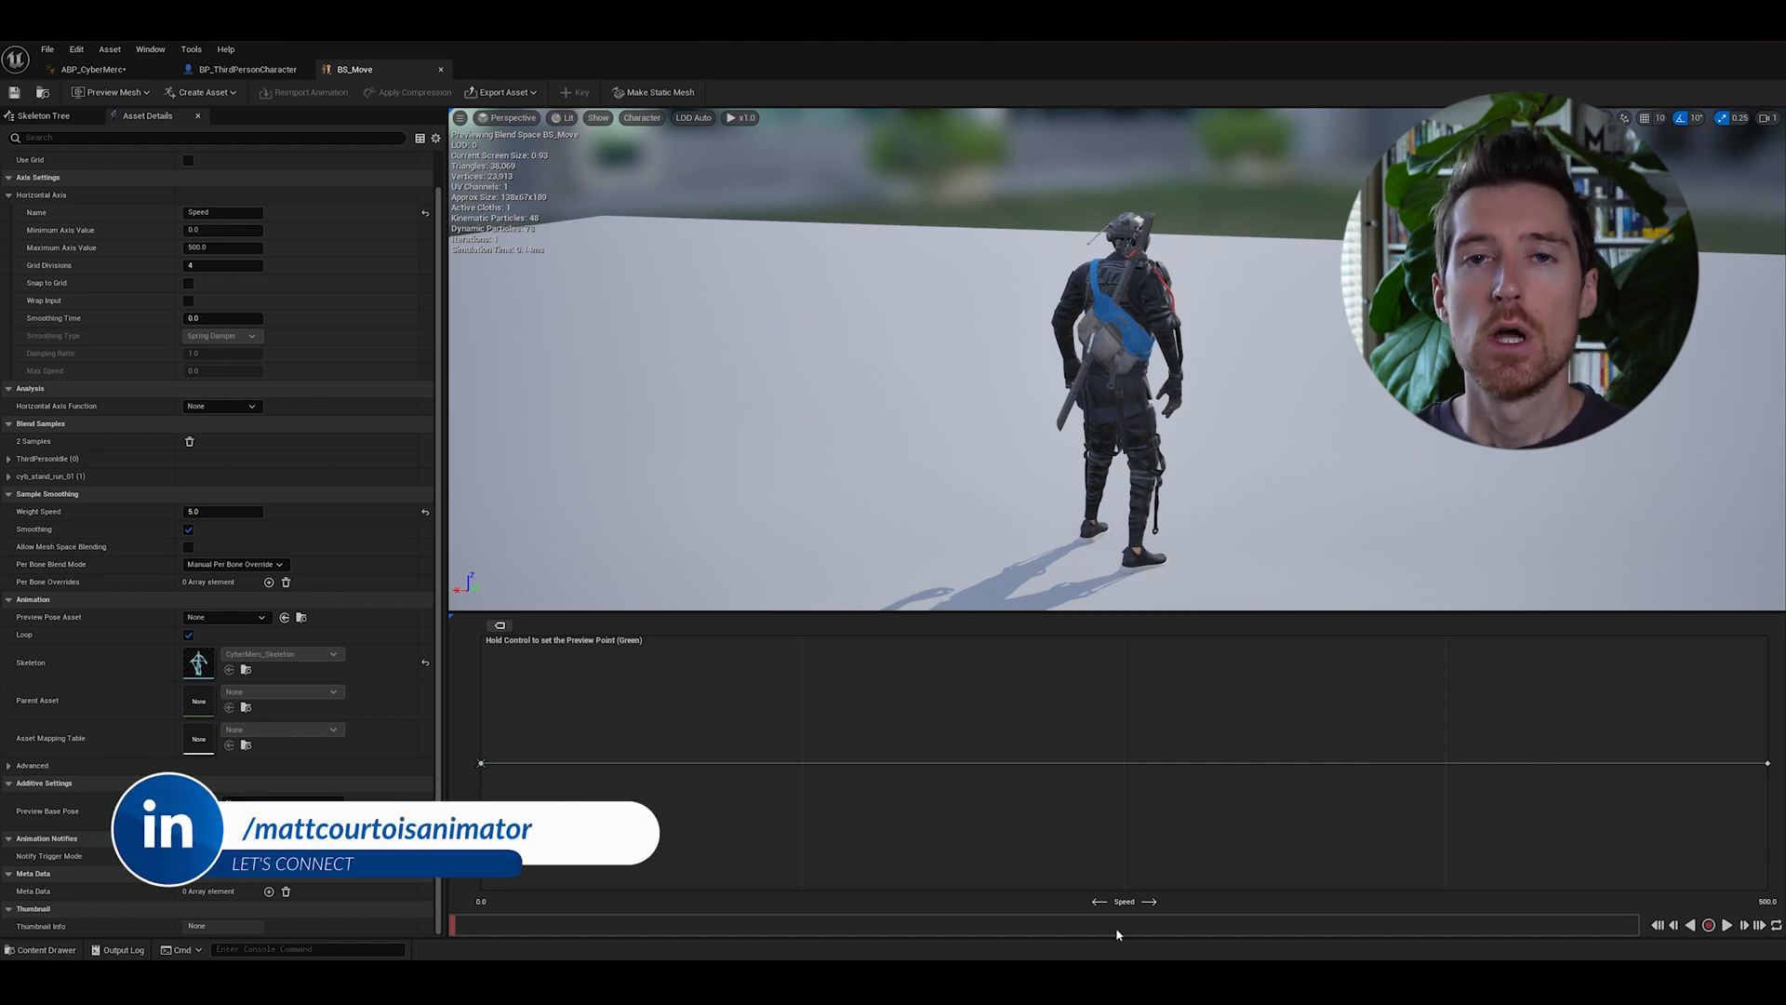
pyautogui.moveTo(1074, 885)
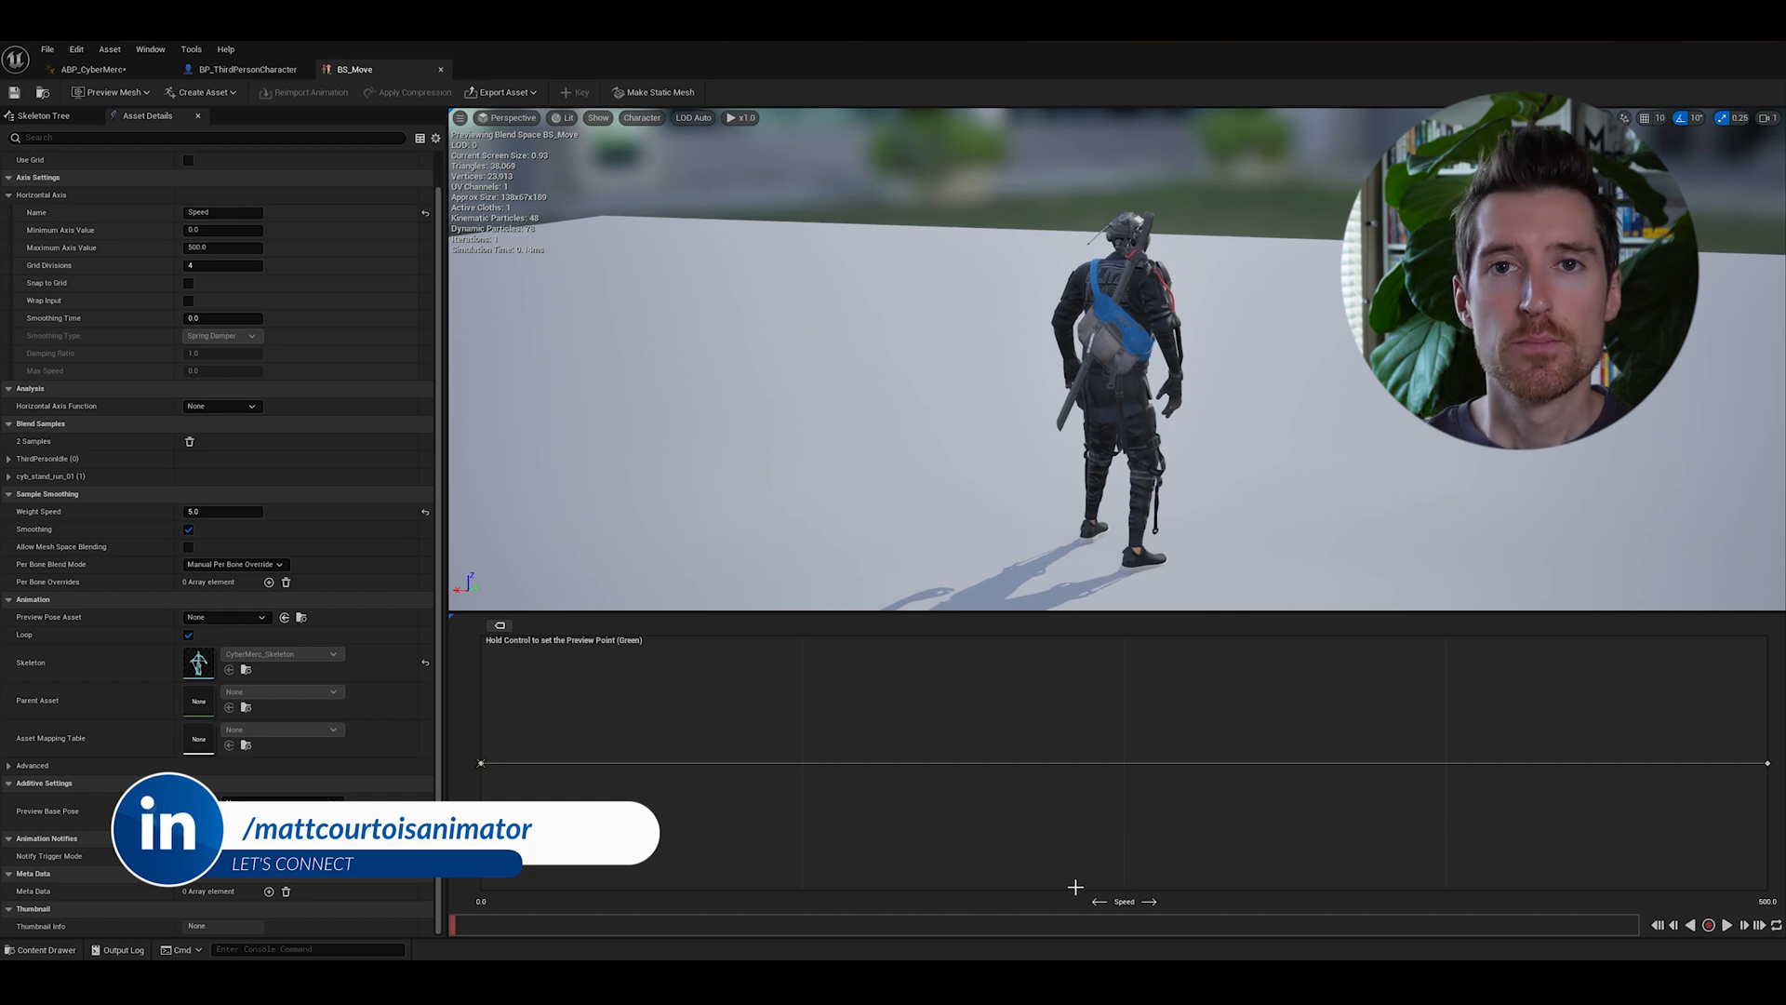
pyautogui.moveTo(832, 826)
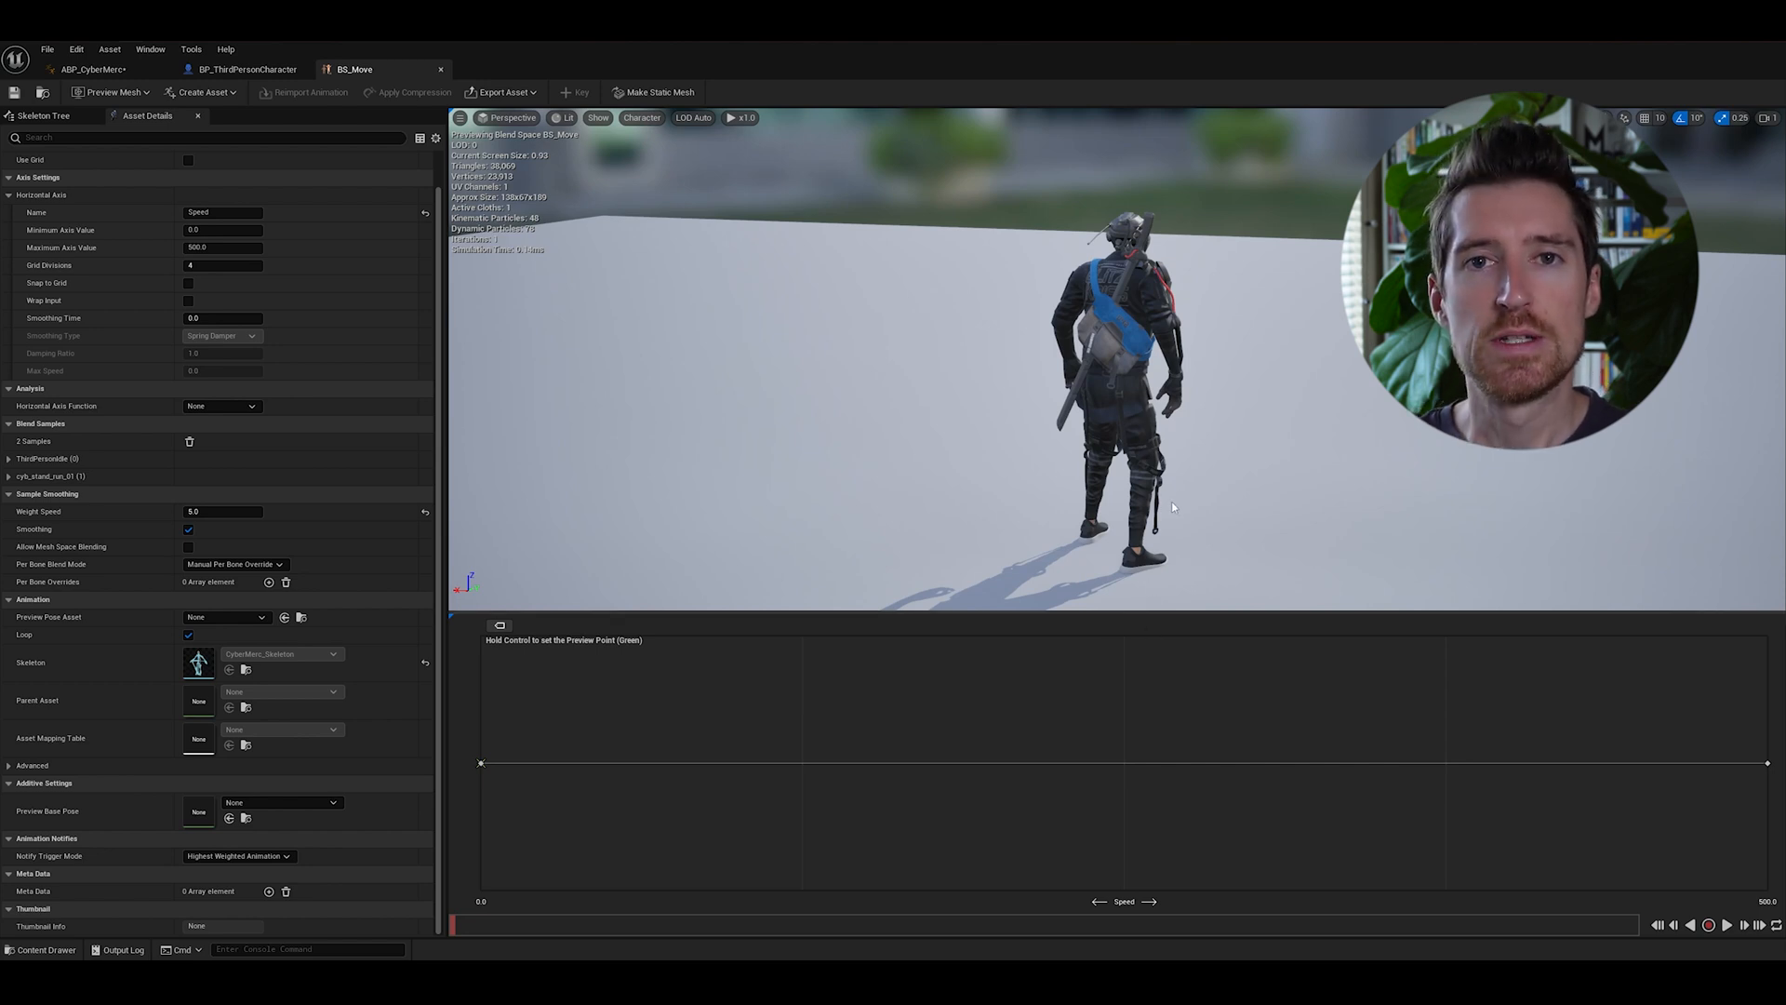
pyautogui.moveTo(1185, 547)
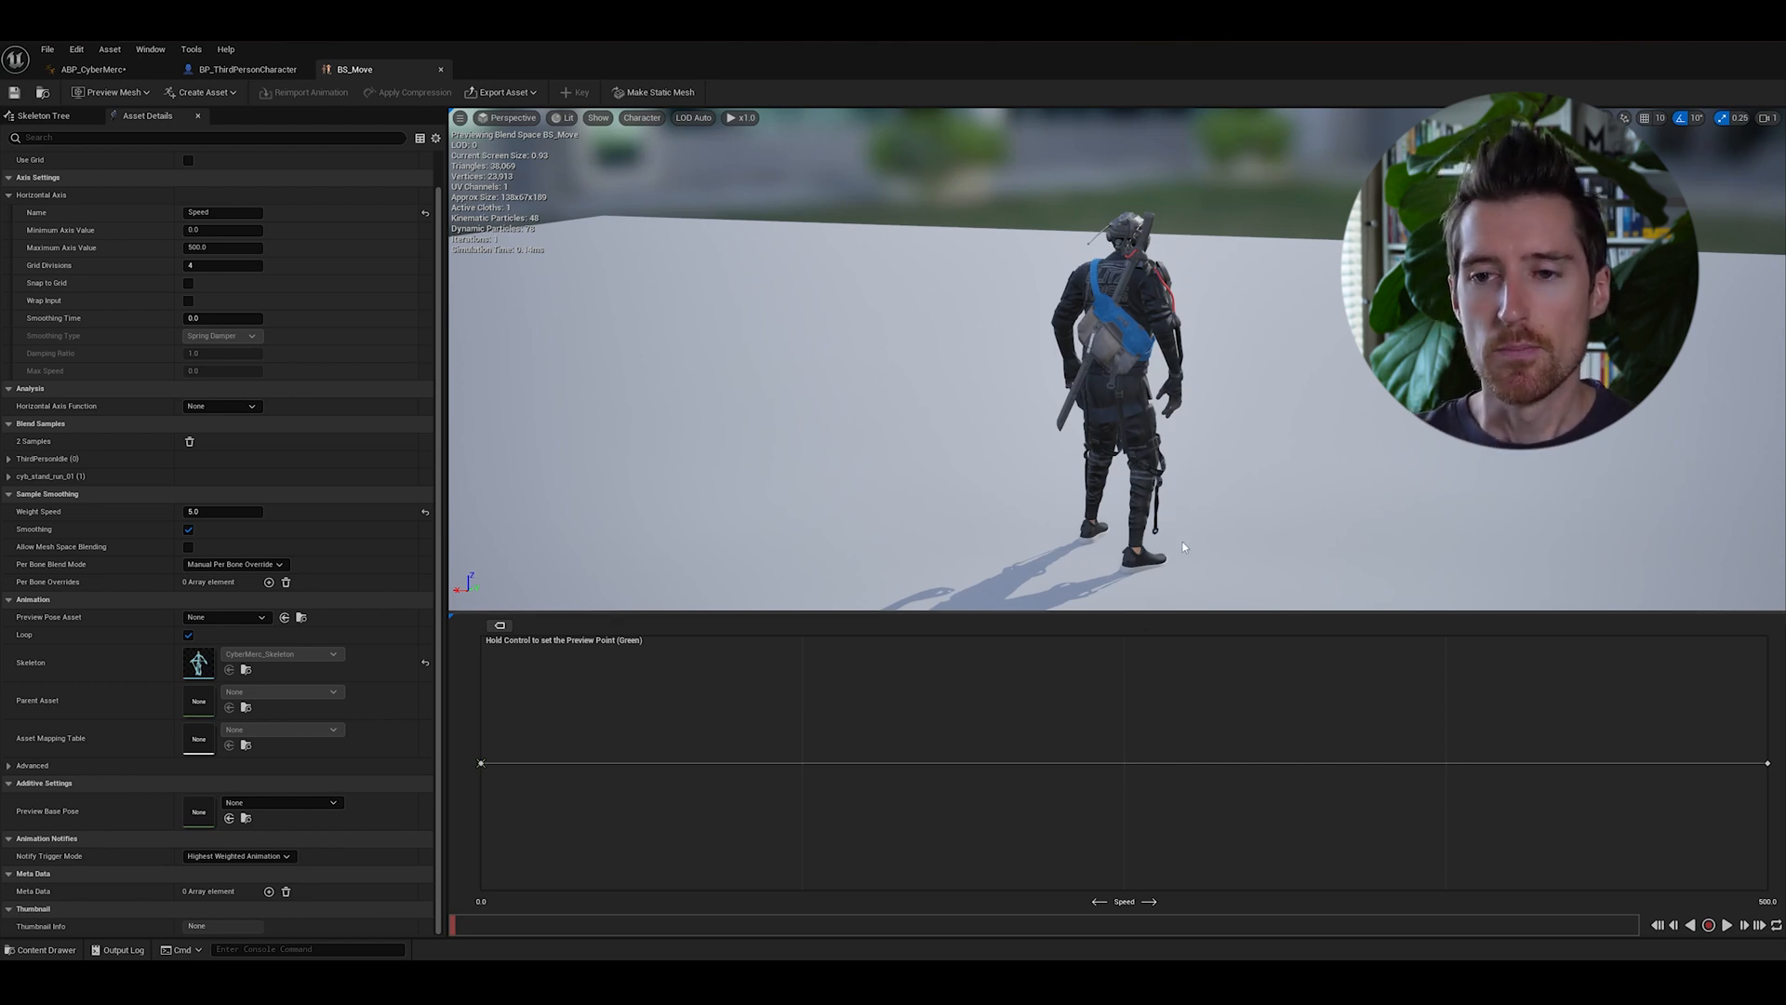
pyautogui.moveTo(1112, 752)
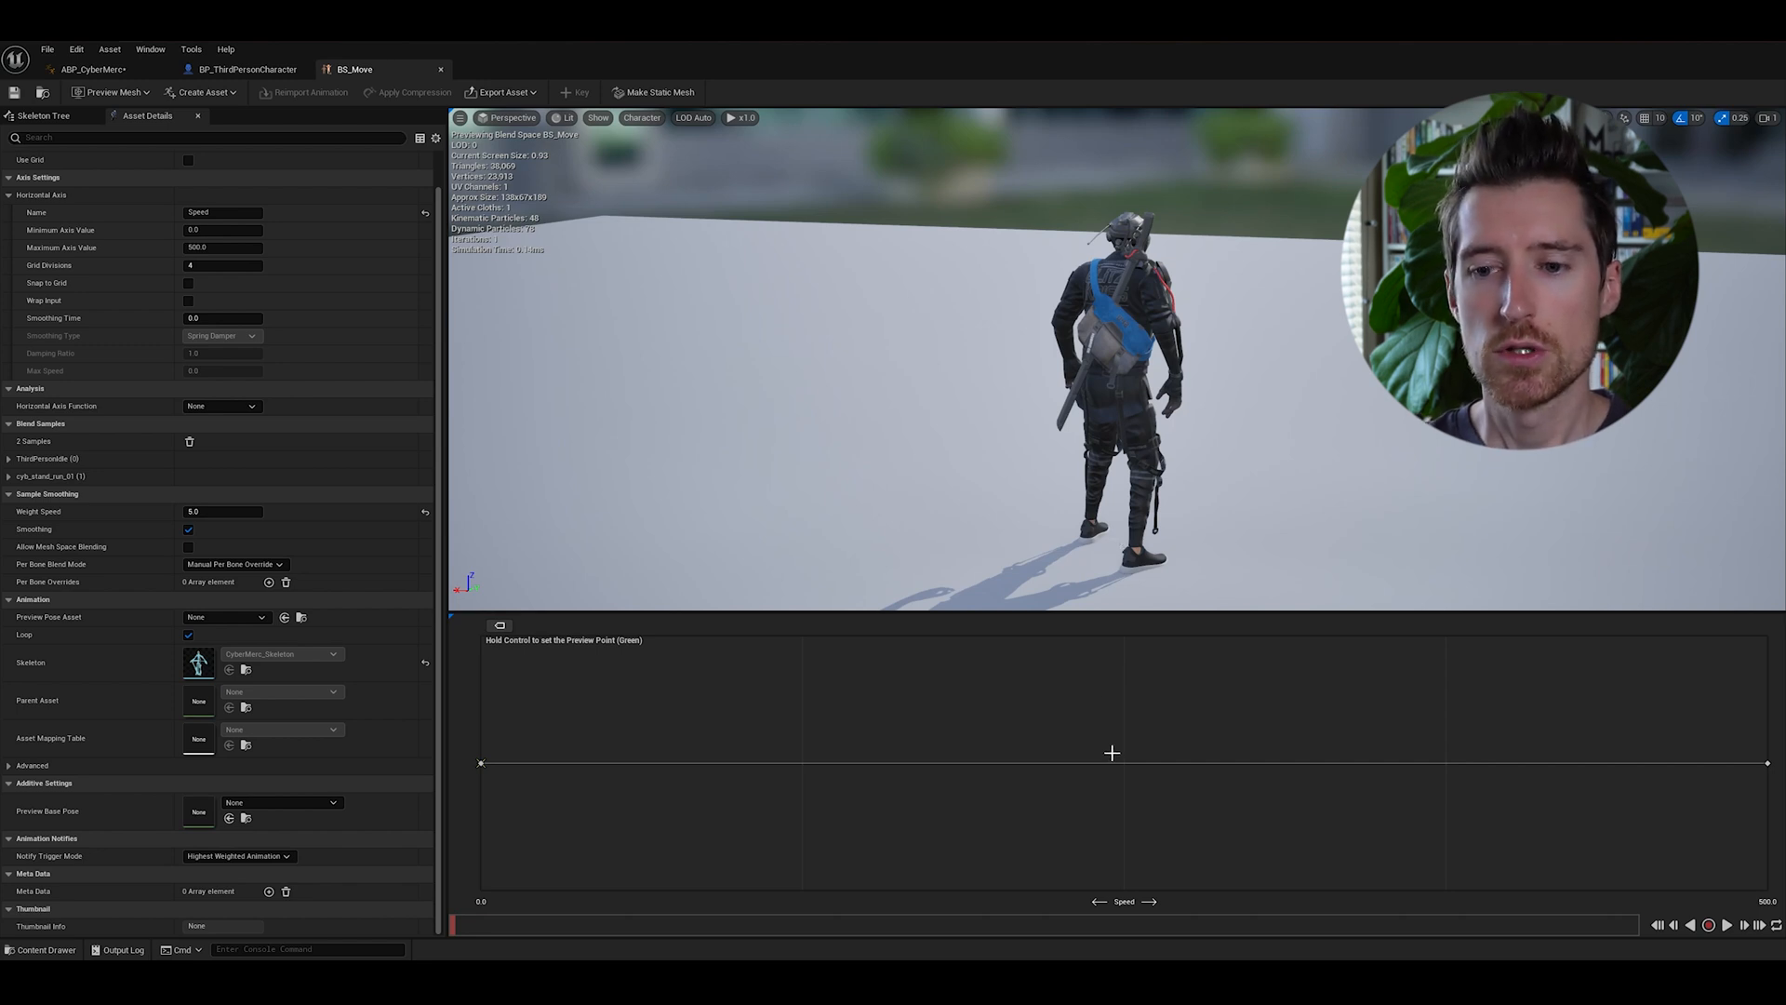
pyautogui.moveTo(591, 761)
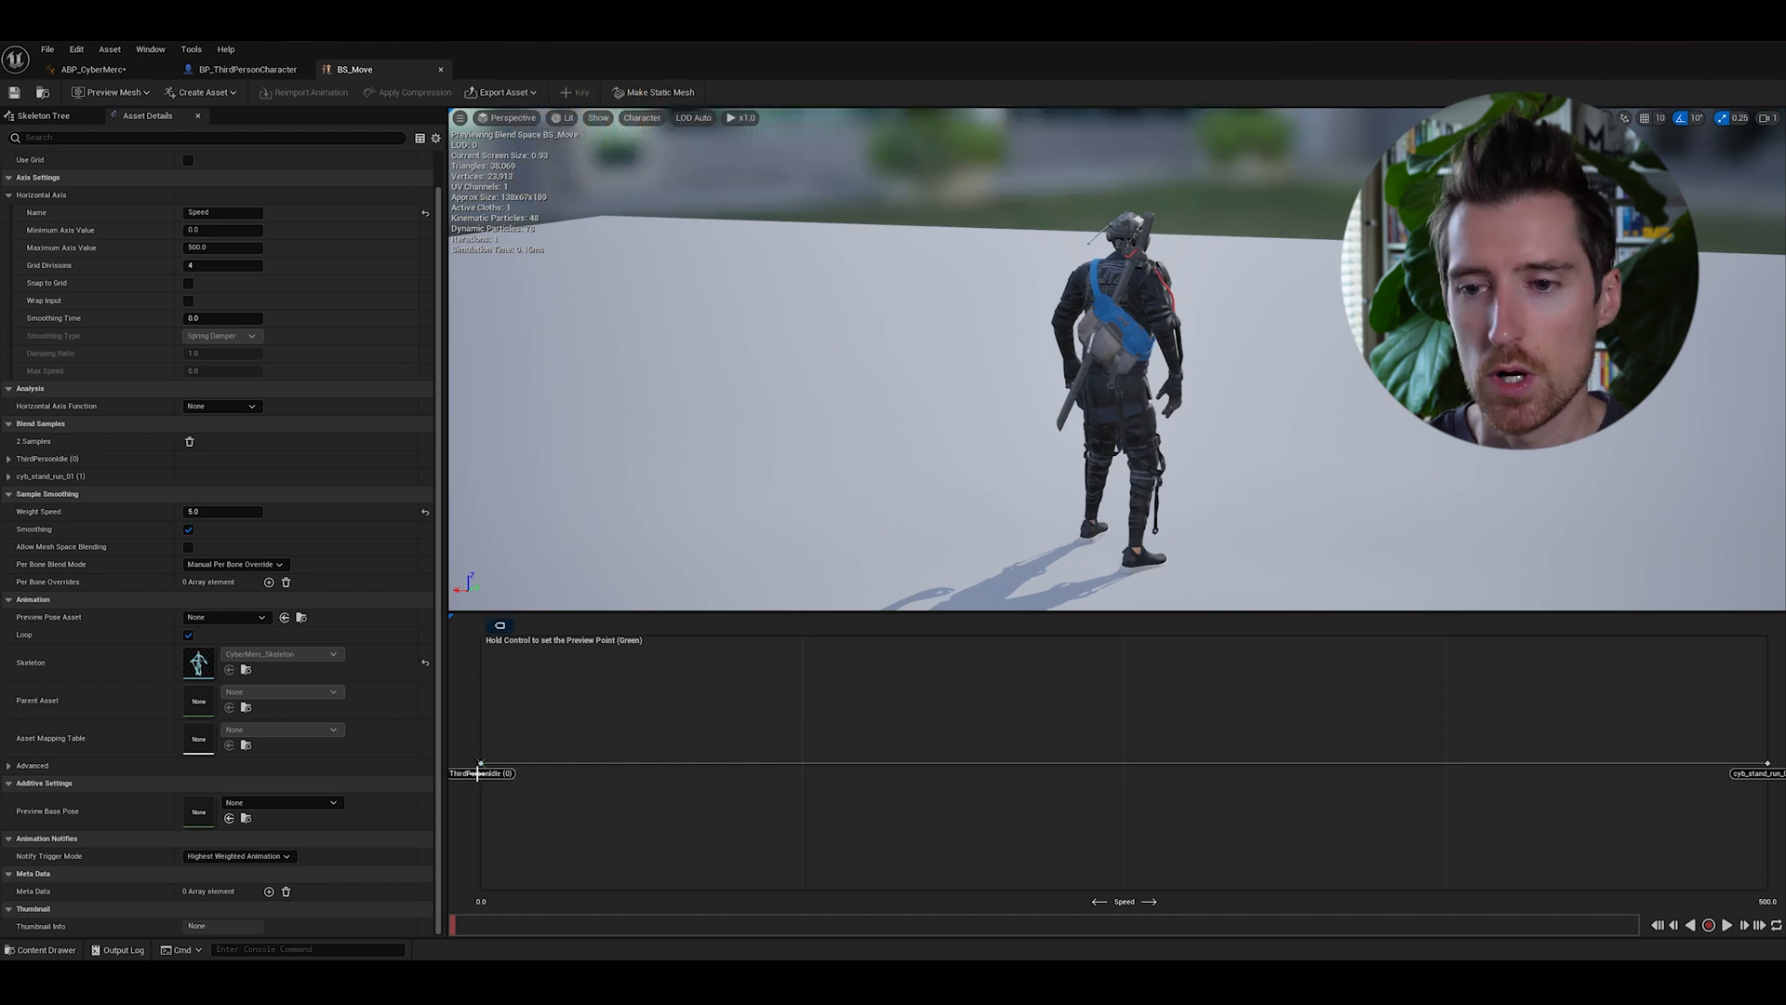
pyautogui.moveTo(1772, 762)
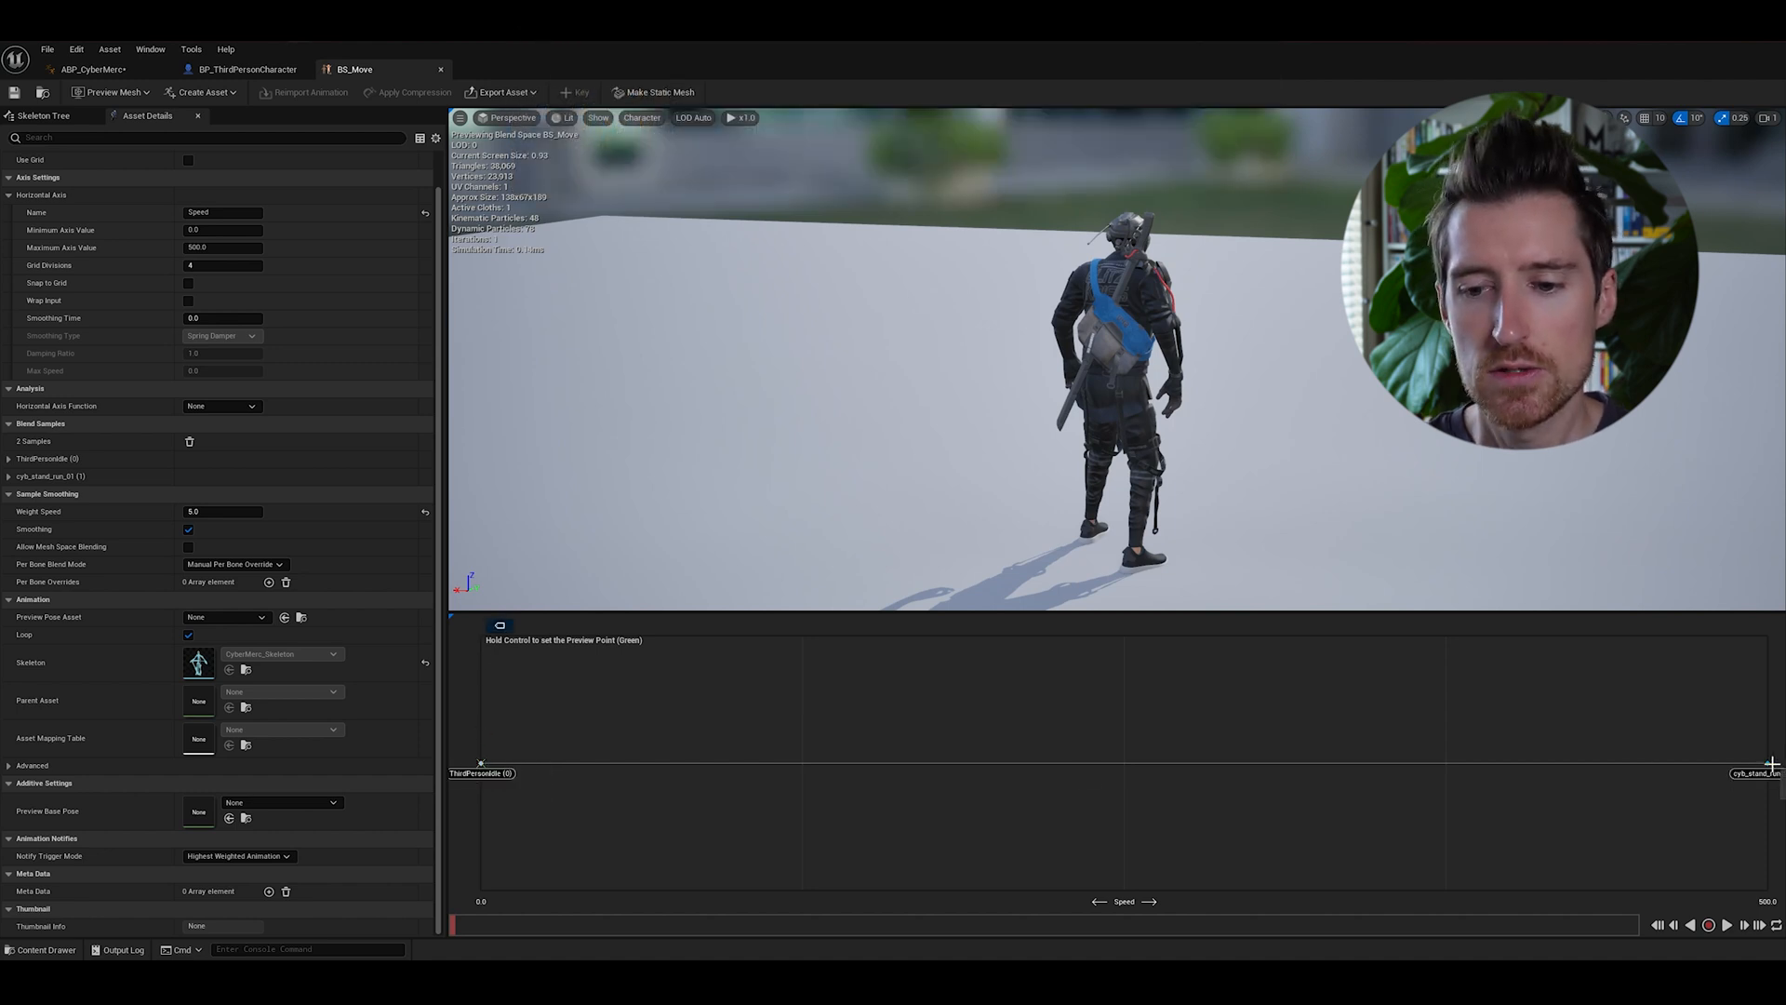
pyautogui.moveTo(1088, 885)
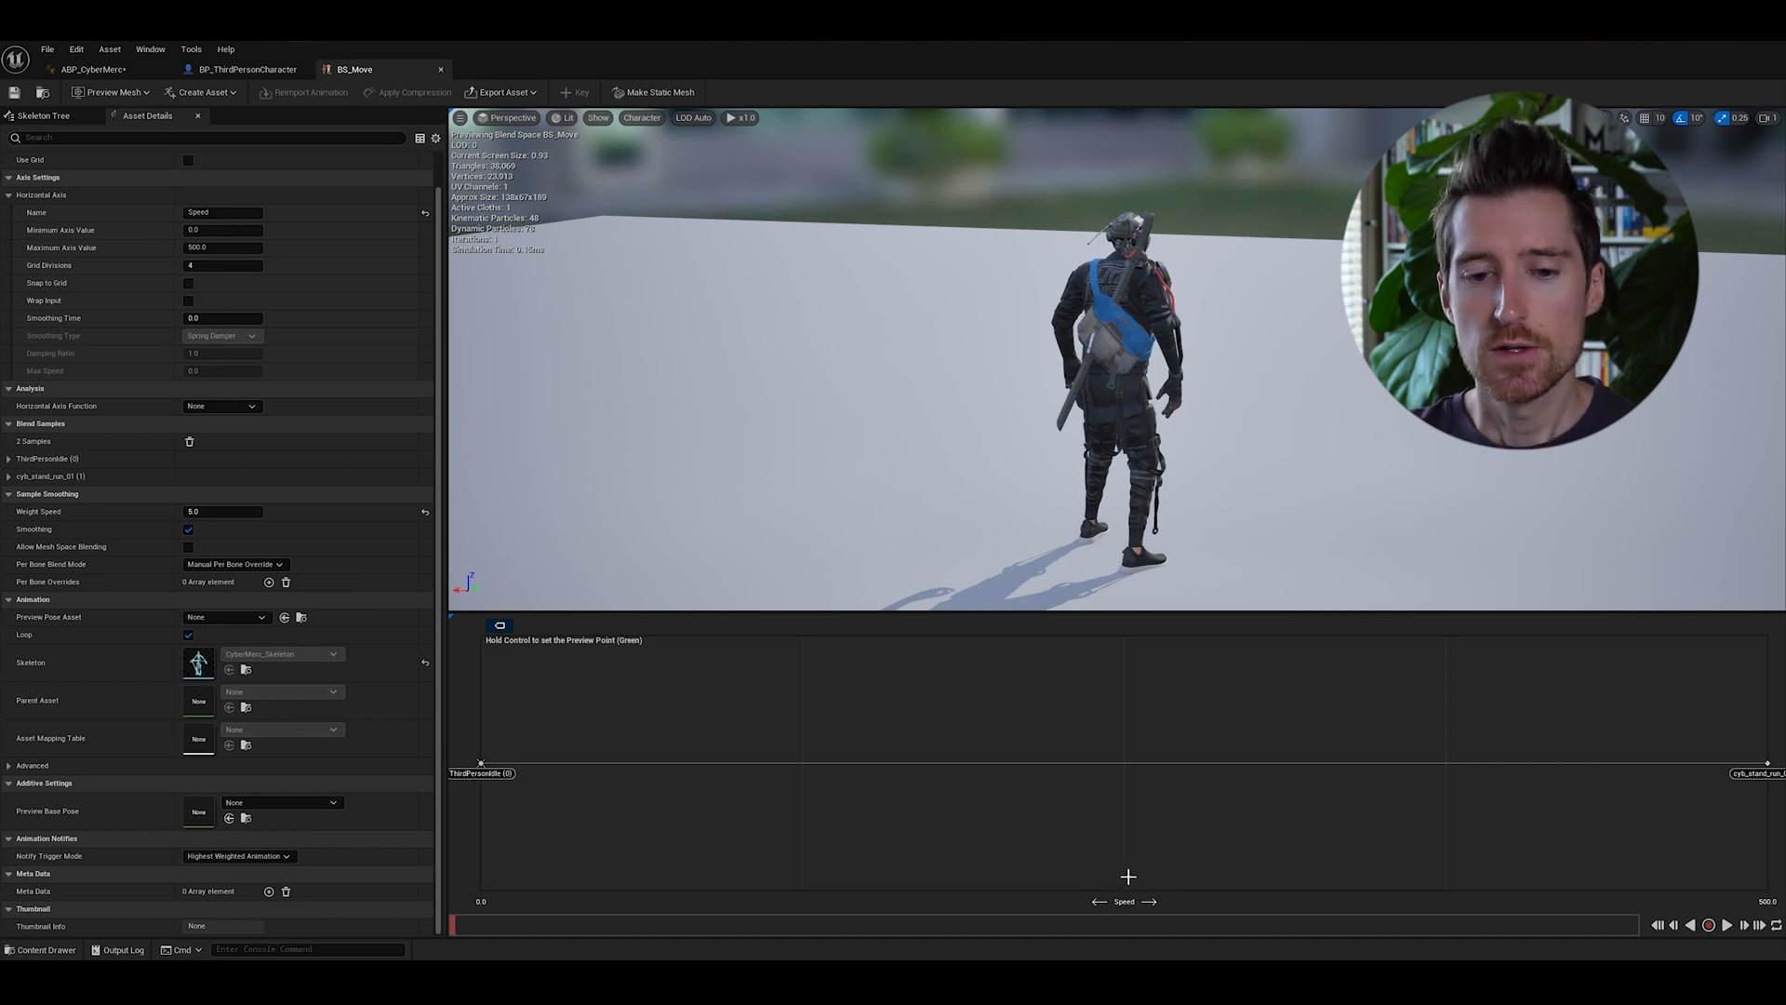
pyautogui.moveTo(469, 892)
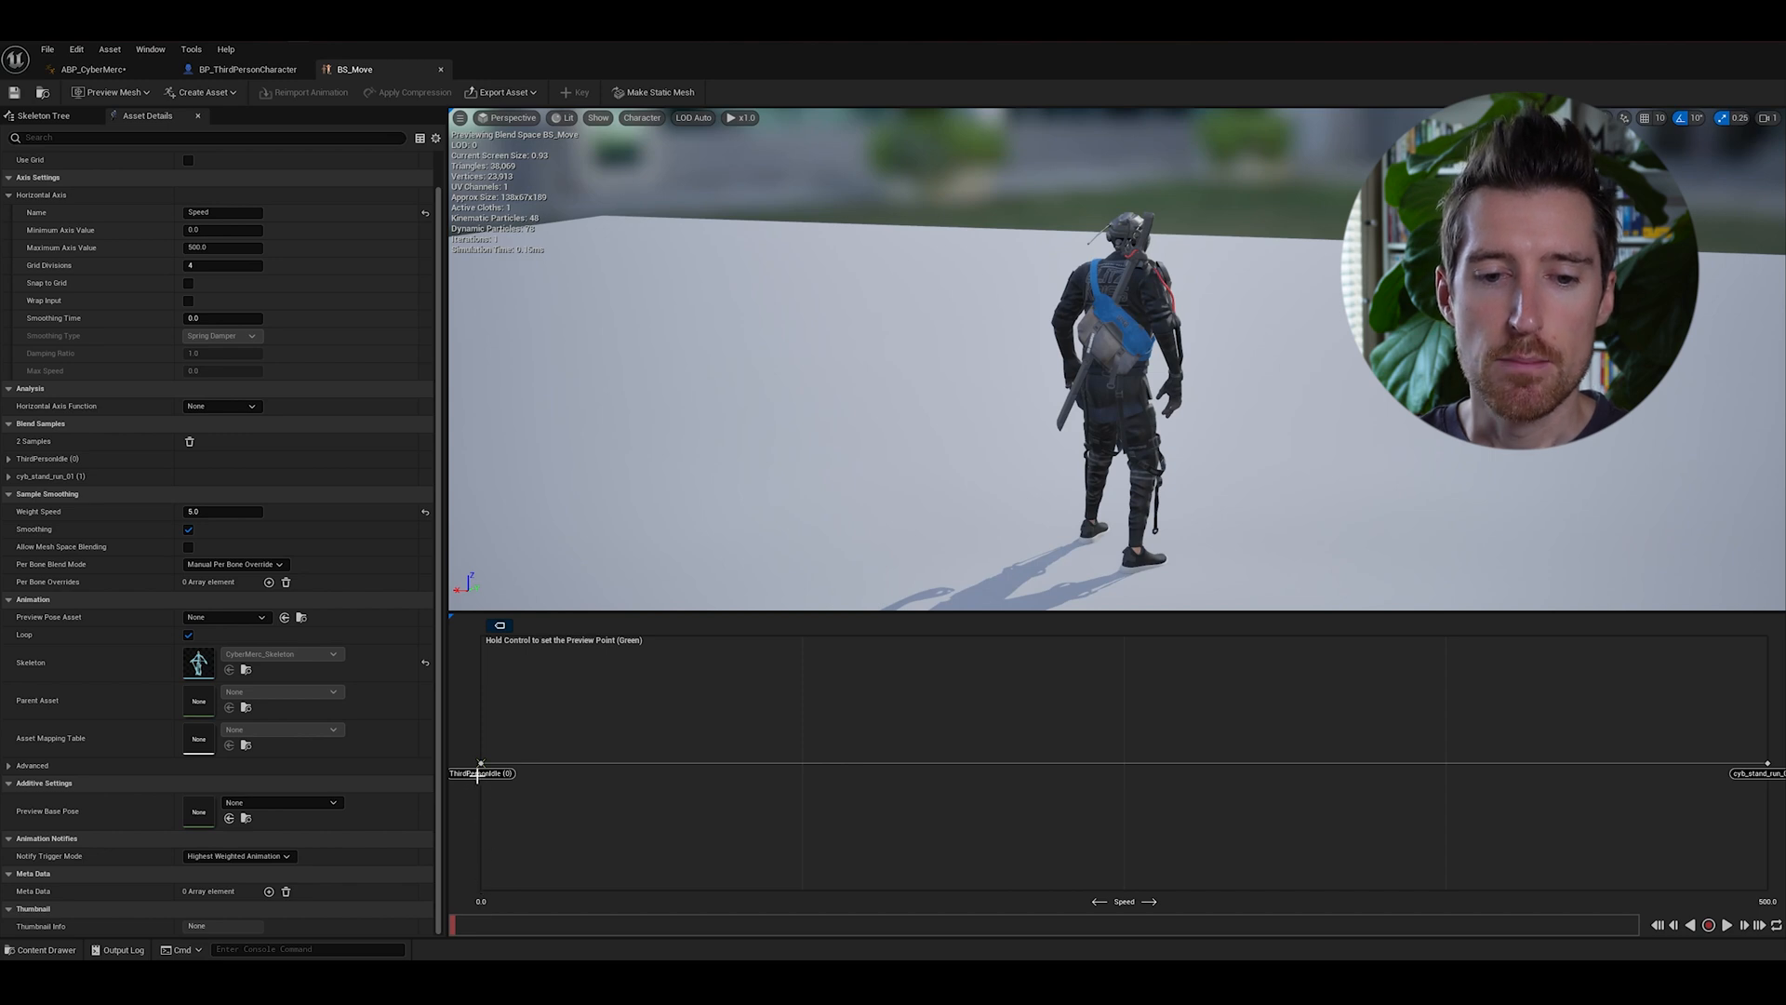
pyautogui.moveTo(480, 763)
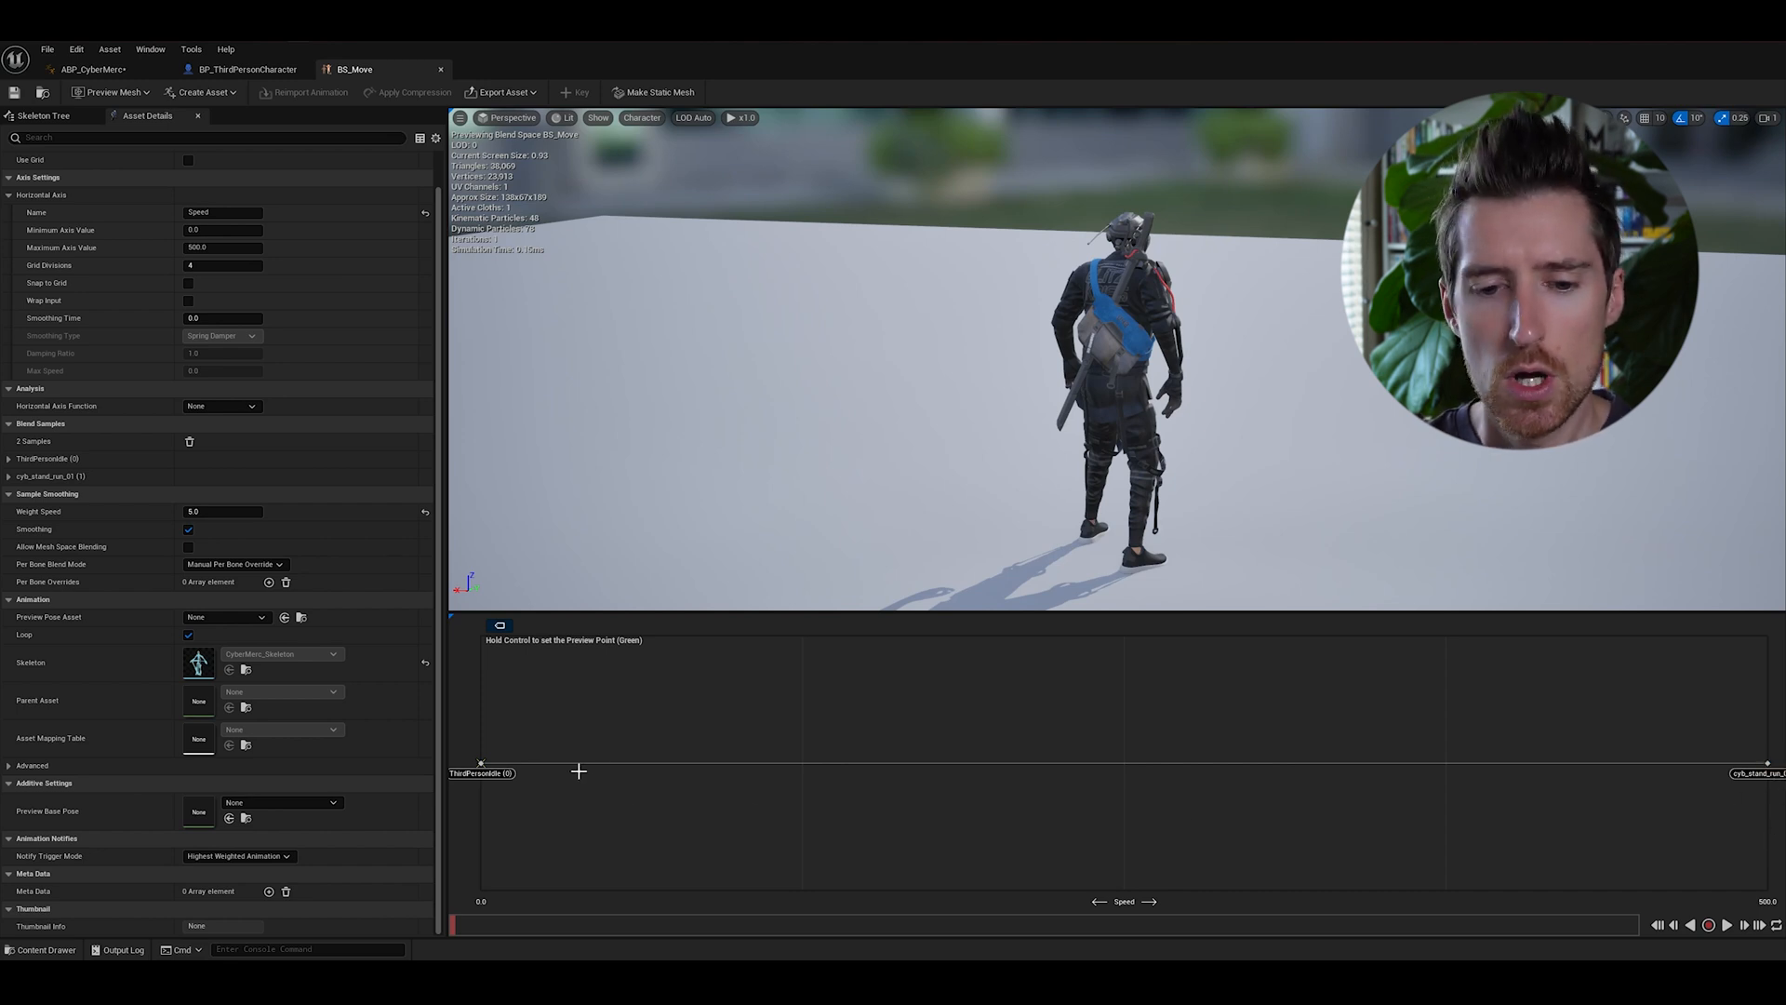
pyautogui.moveTo(1005, 726)
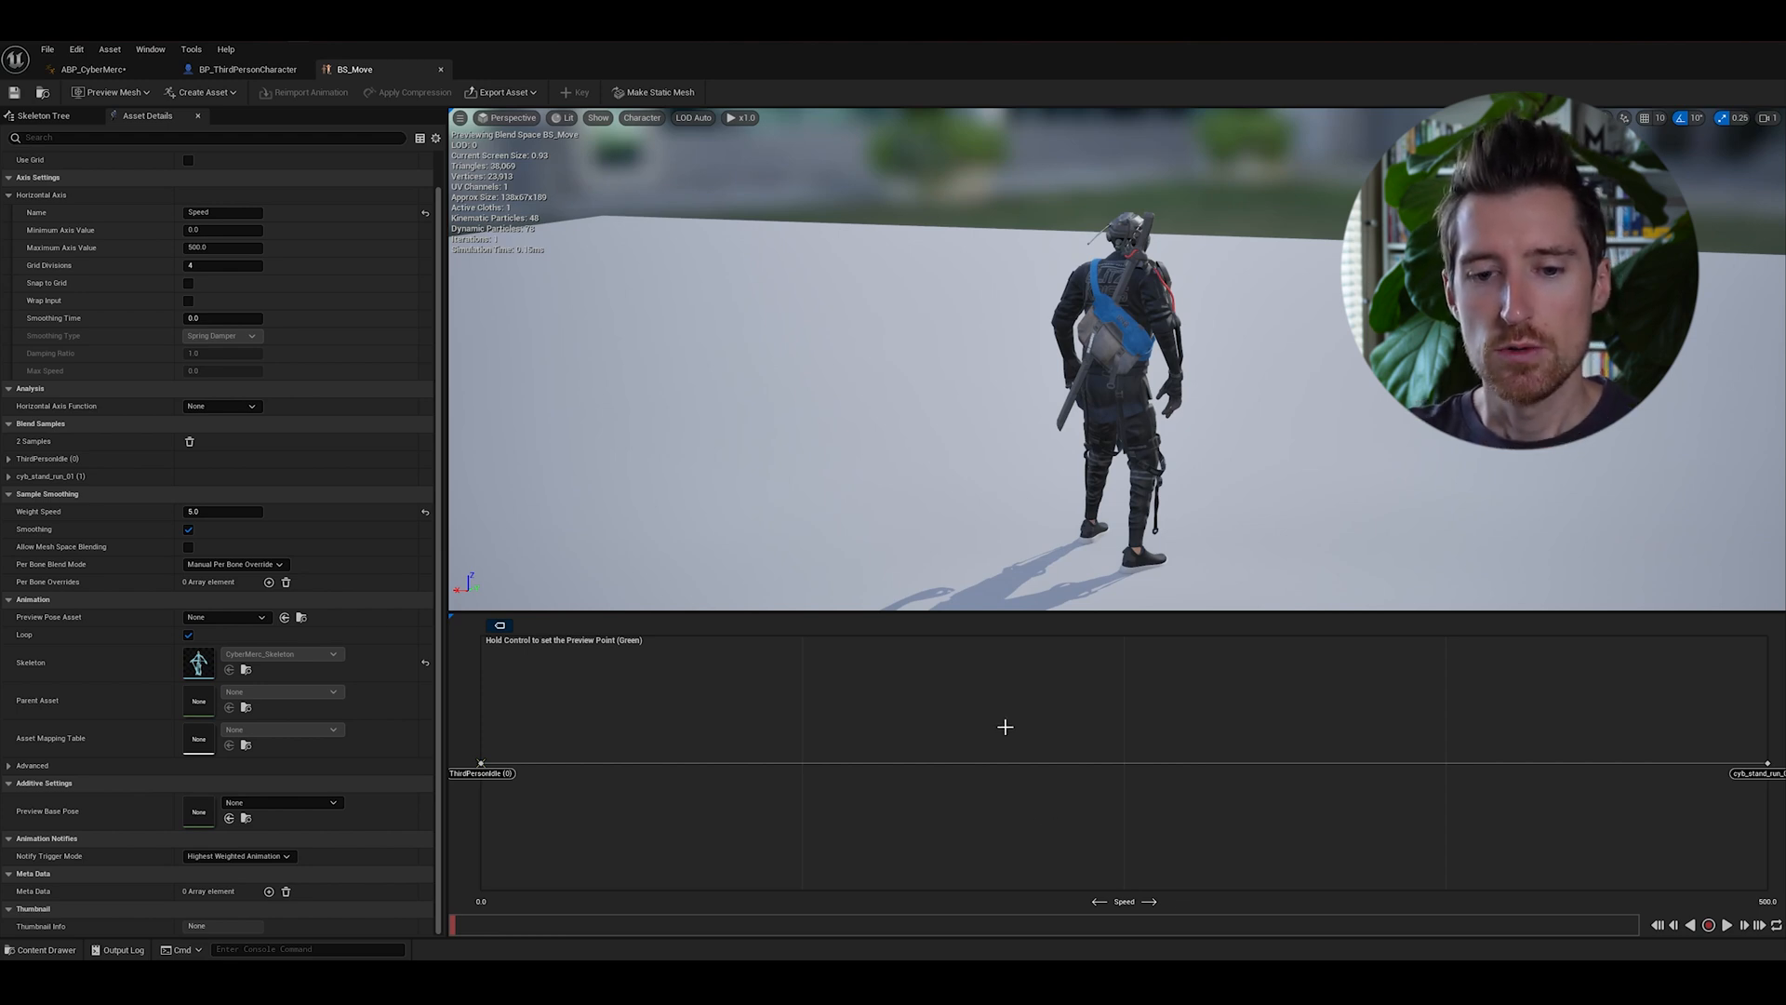
# Move the preview point to mid-range Speed so the character jogs forward.
pyautogui.click(1727, 925)
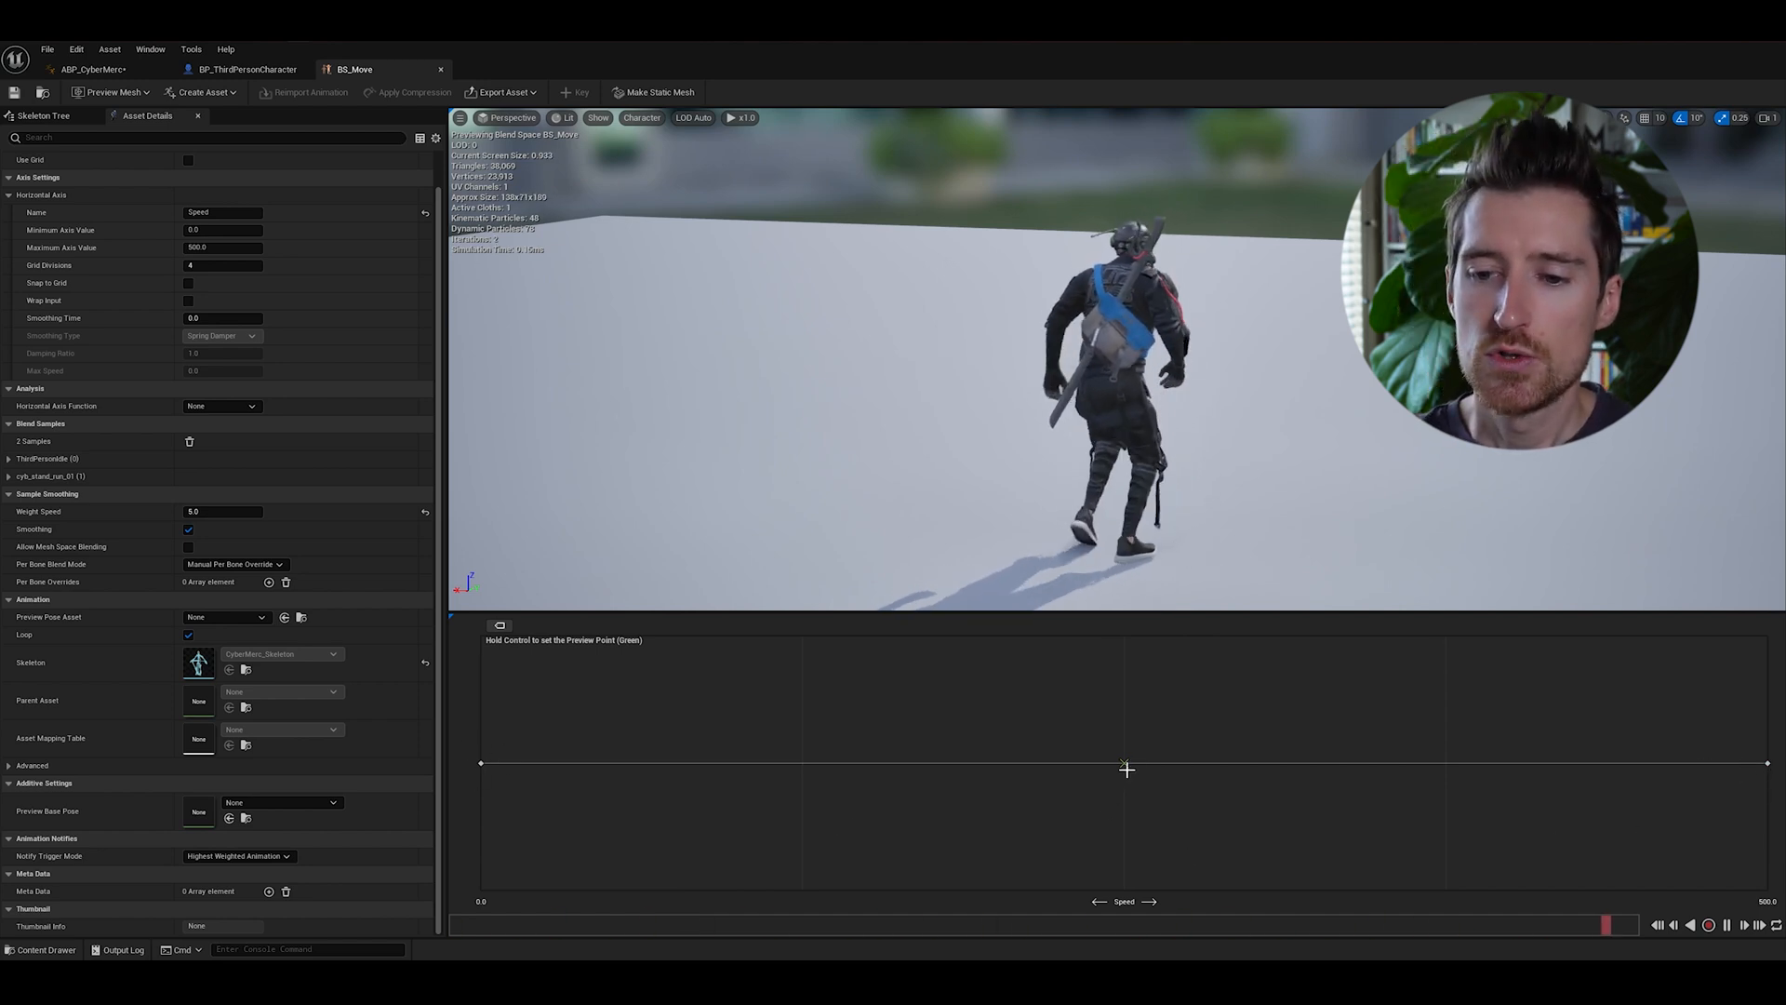
# Set the preview Speed near 251 to blend the walk into a fuller running stride.
pyautogui.click(1128, 763)
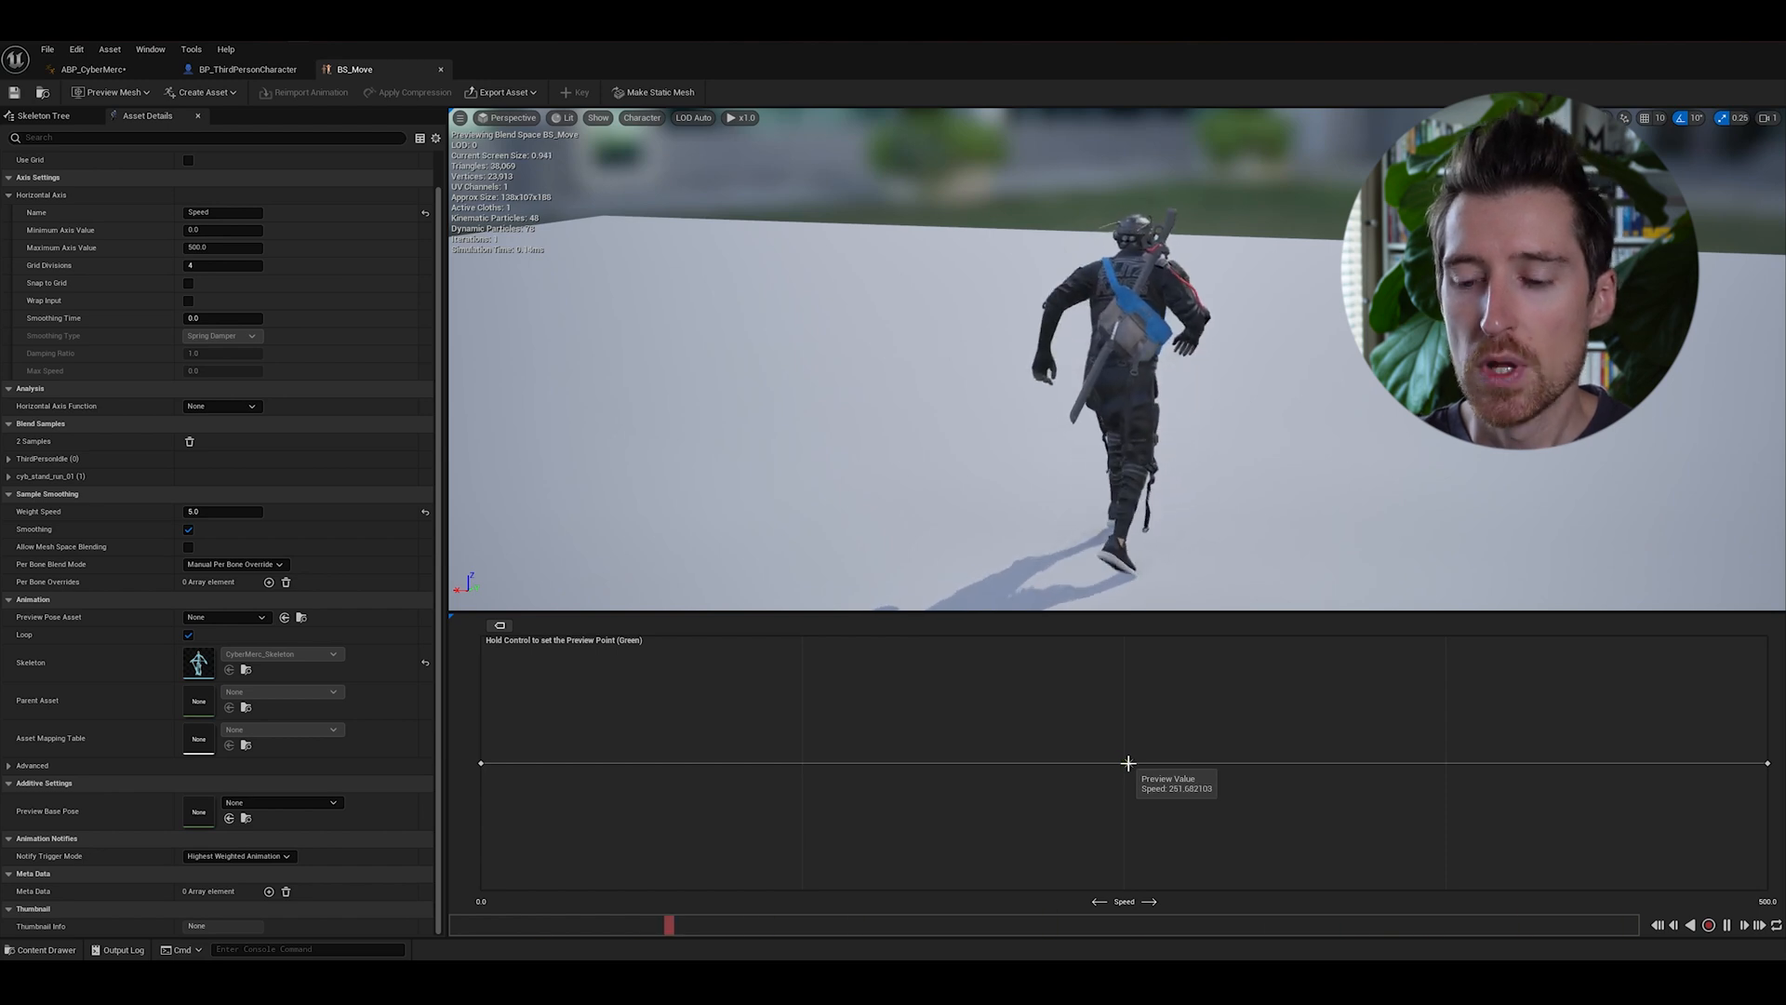
pyautogui.moveTo(1083, 895)
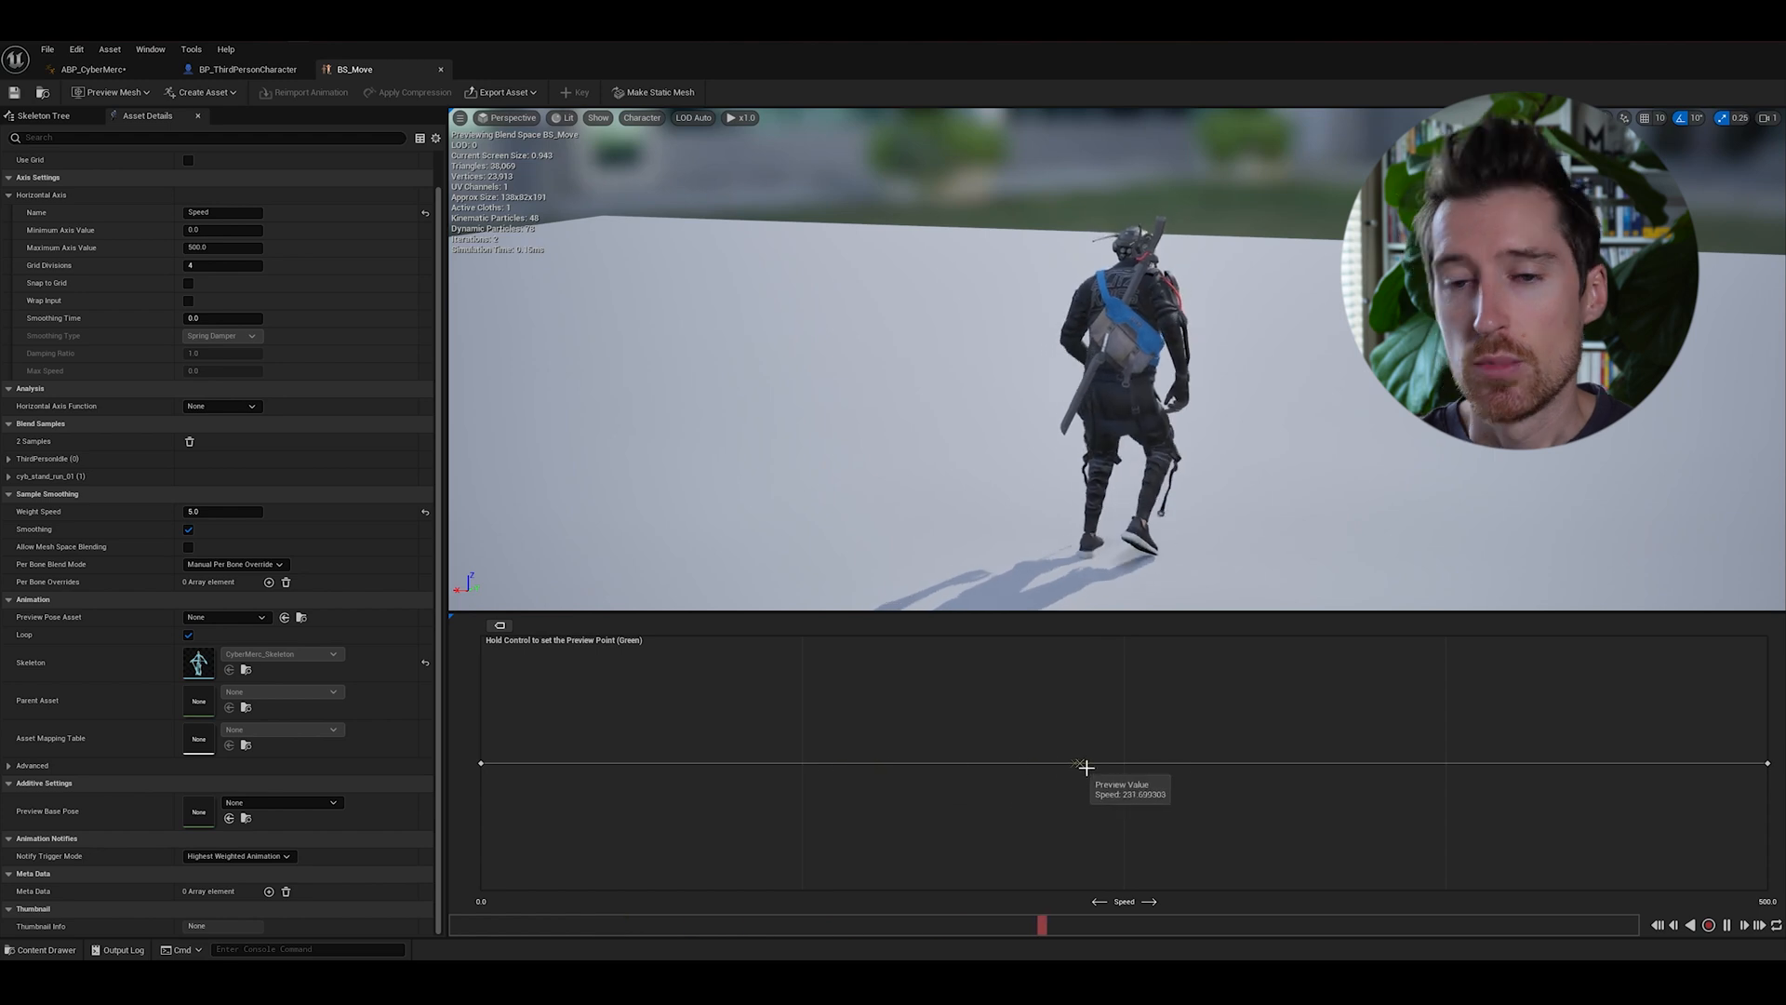
pyautogui.moveTo(1120, 765)
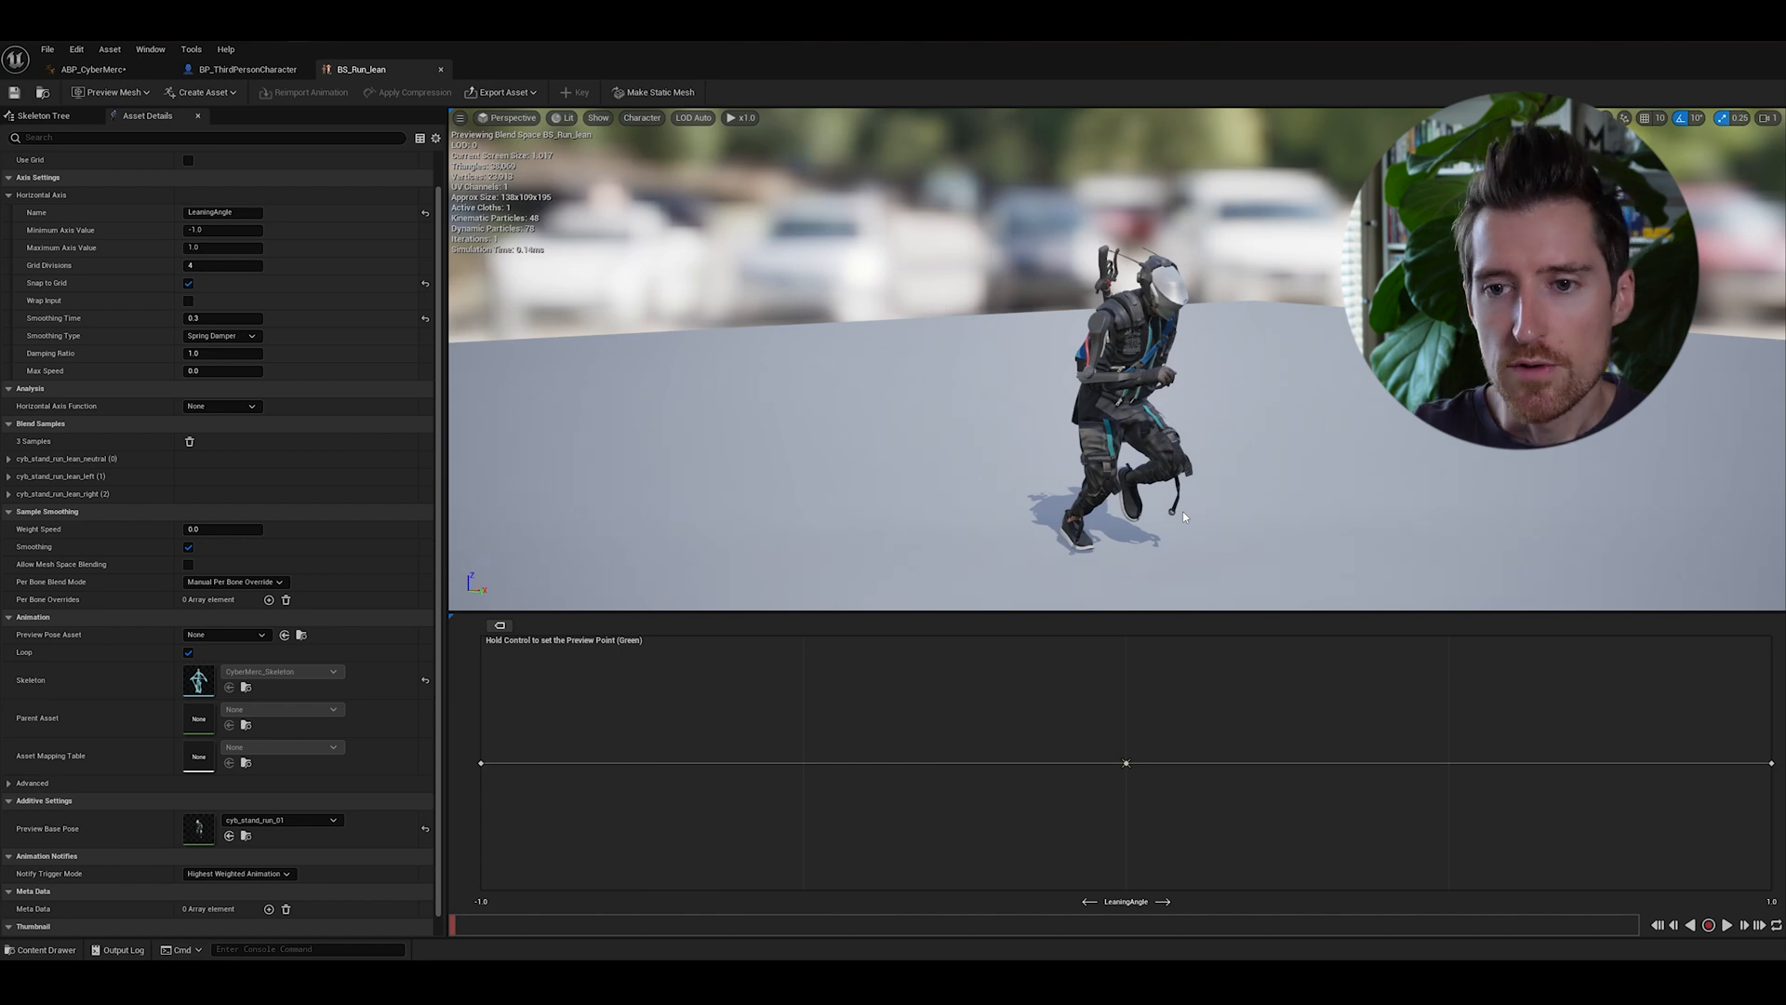
pyautogui.moveTo(1148, 679)
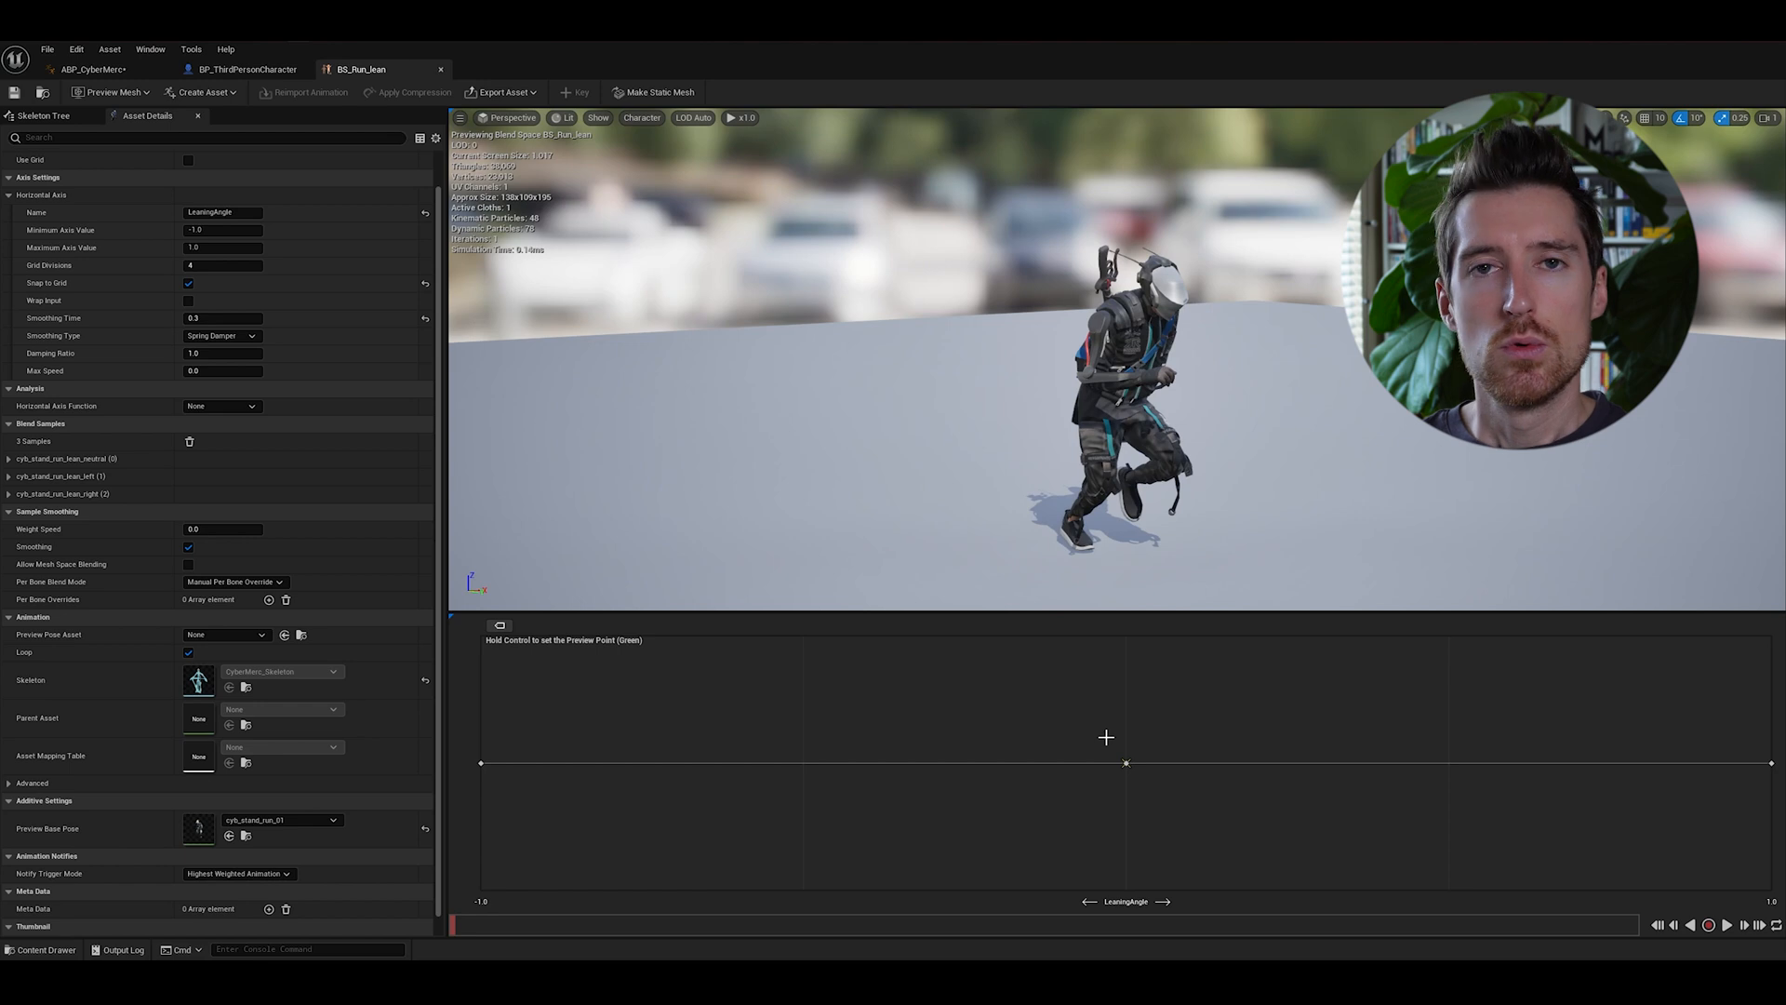
pyautogui.moveTo(1132, 852)
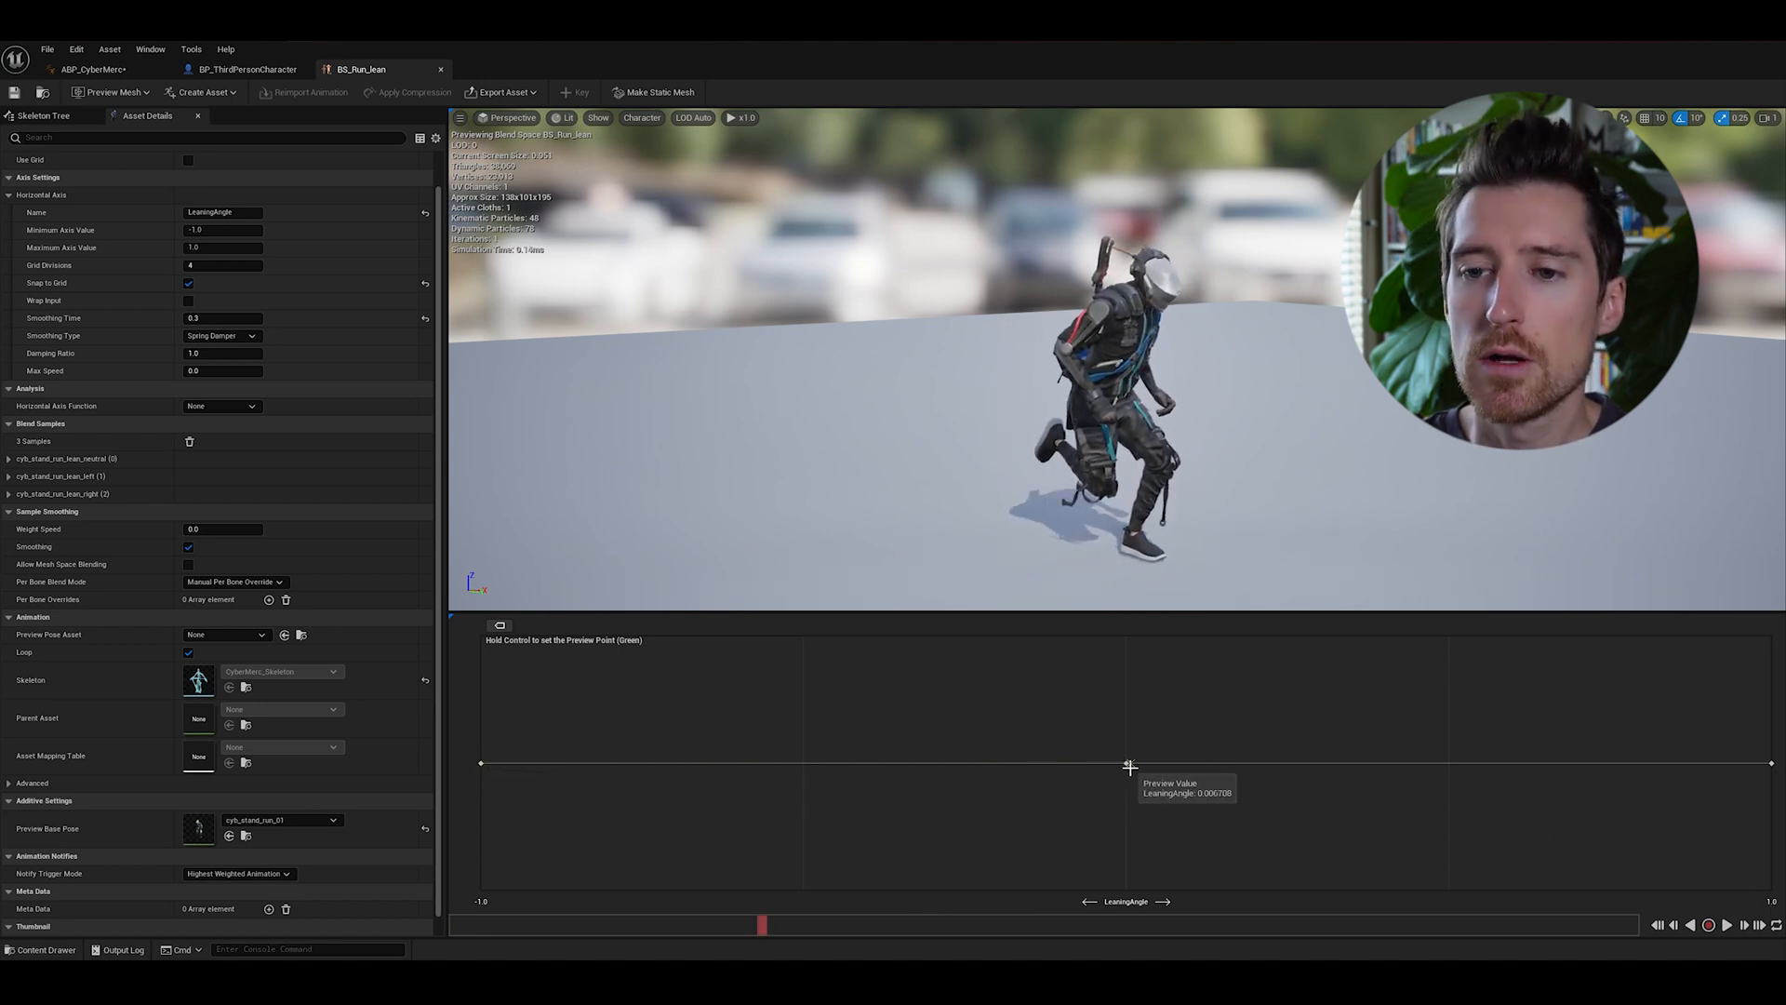
pyautogui.moveTo(666, 763)
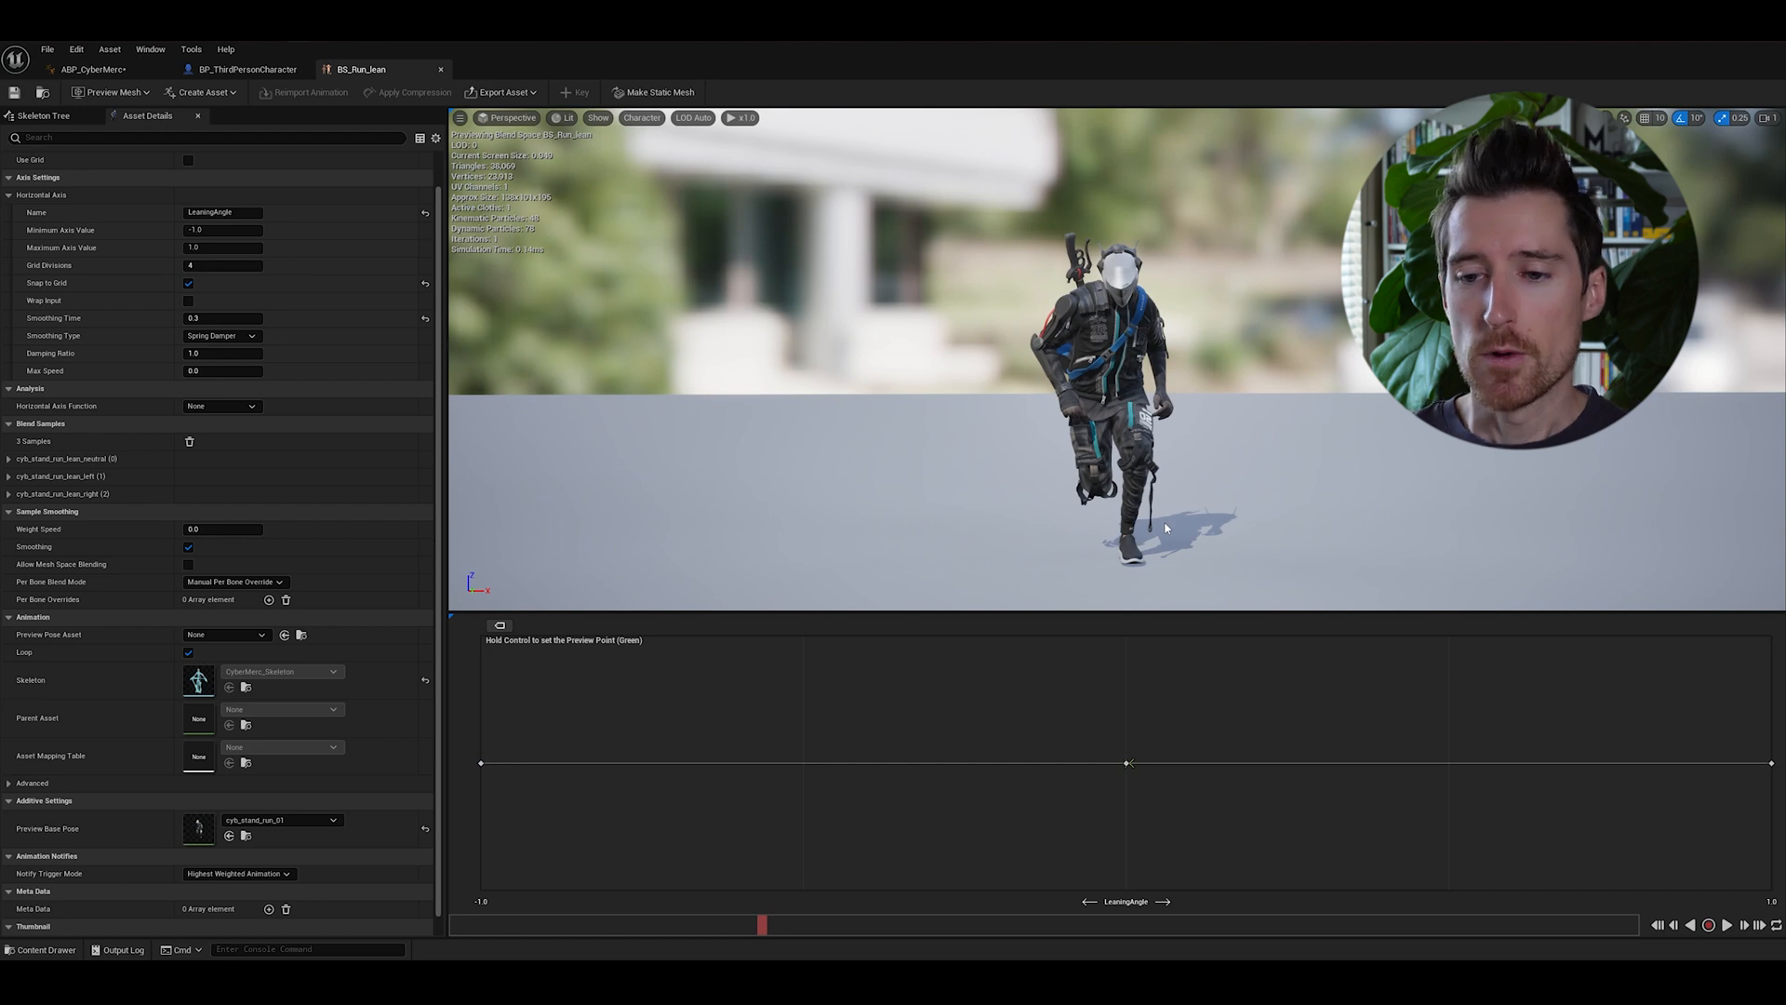
pyautogui.moveTo(1113, 789)
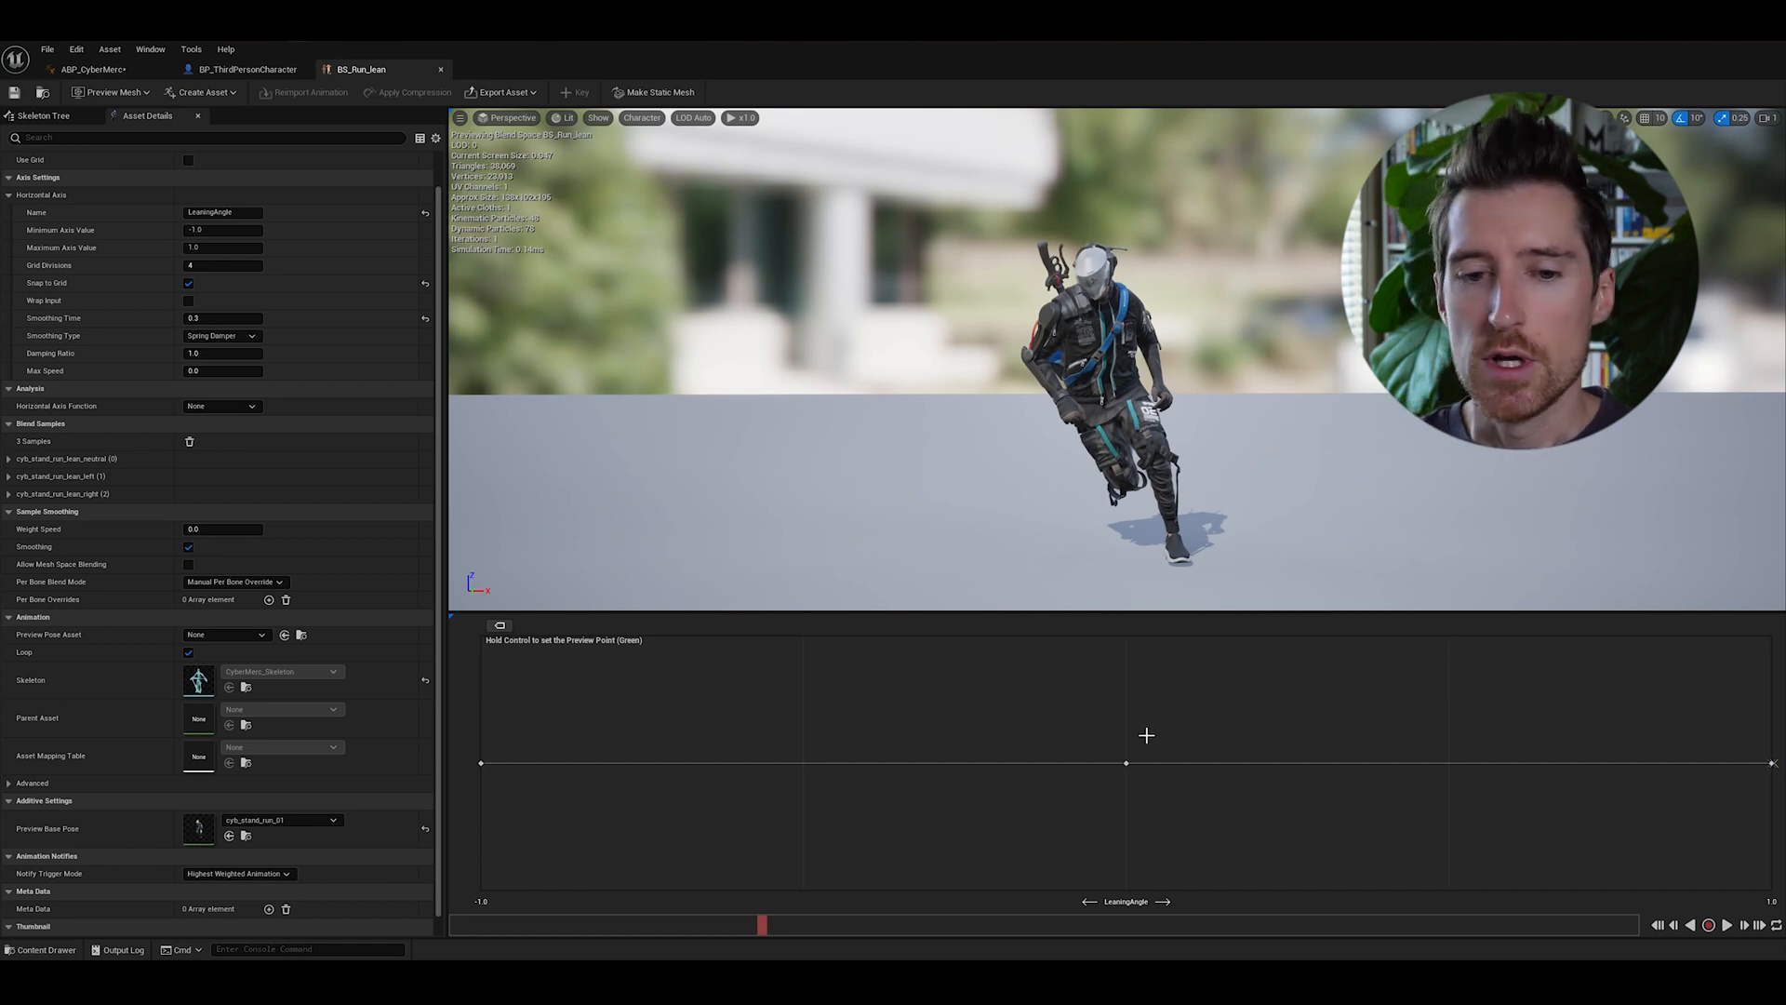
pyautogui.moveTo(923, 711)
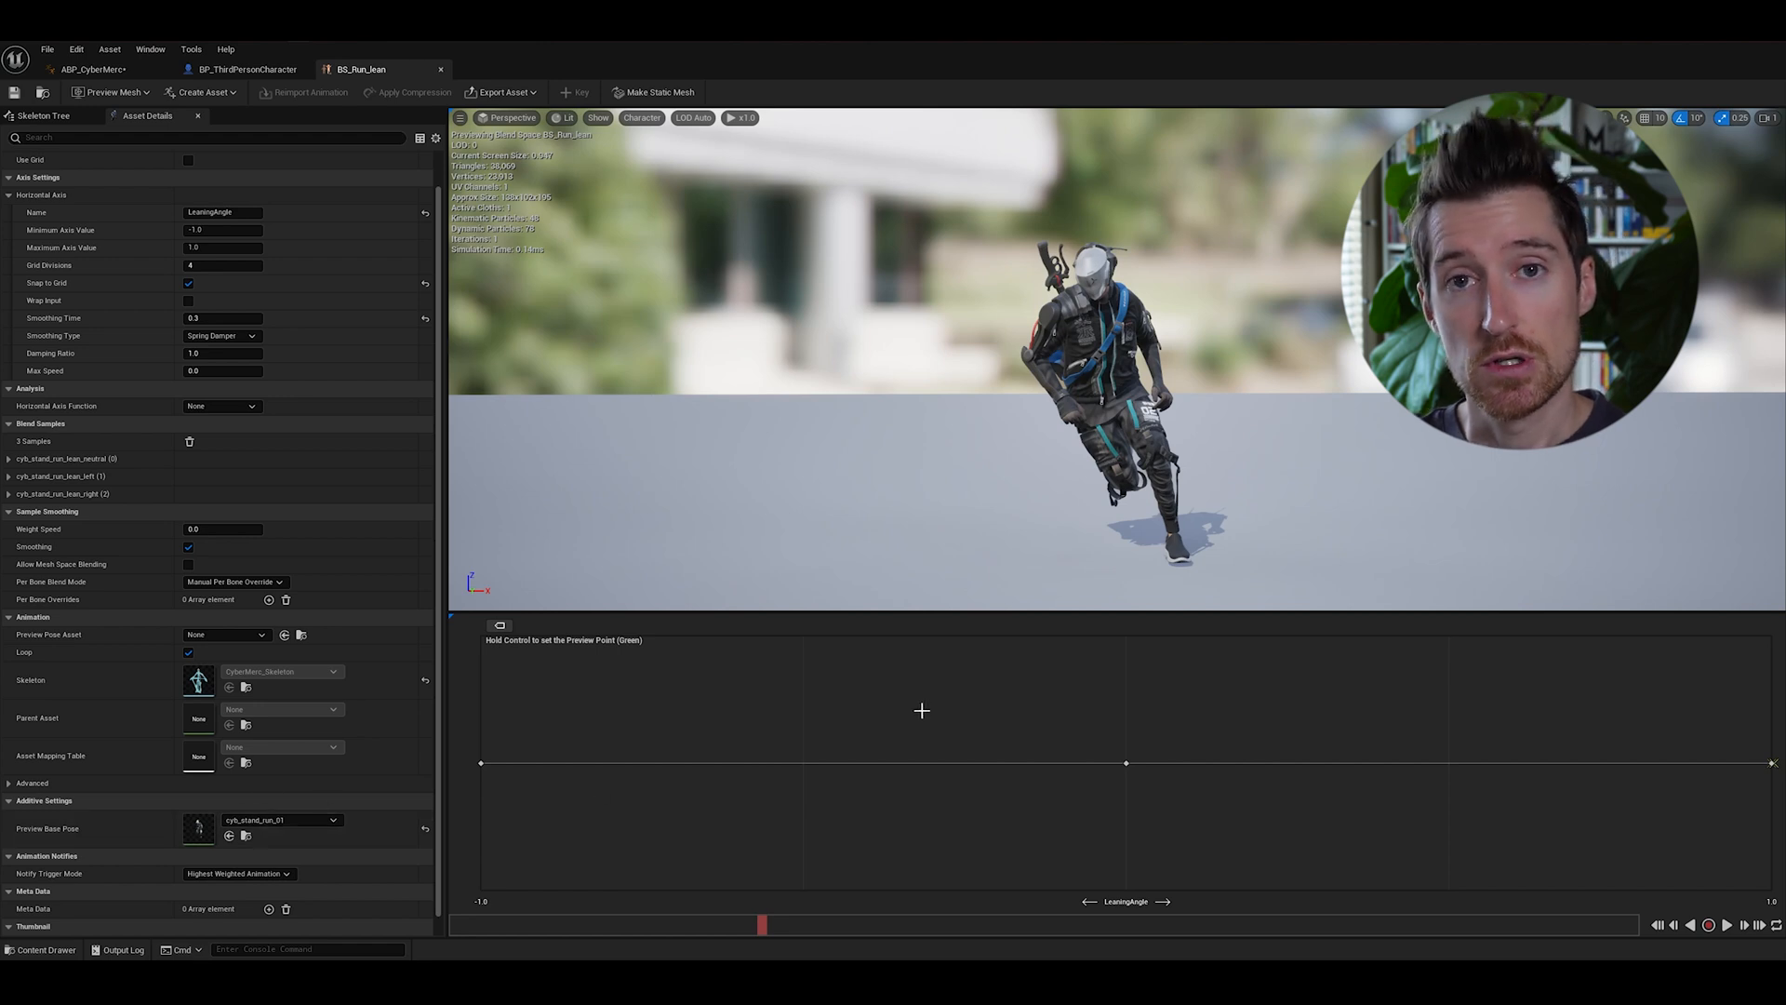
pyautogui.moveTo(1087, 700)
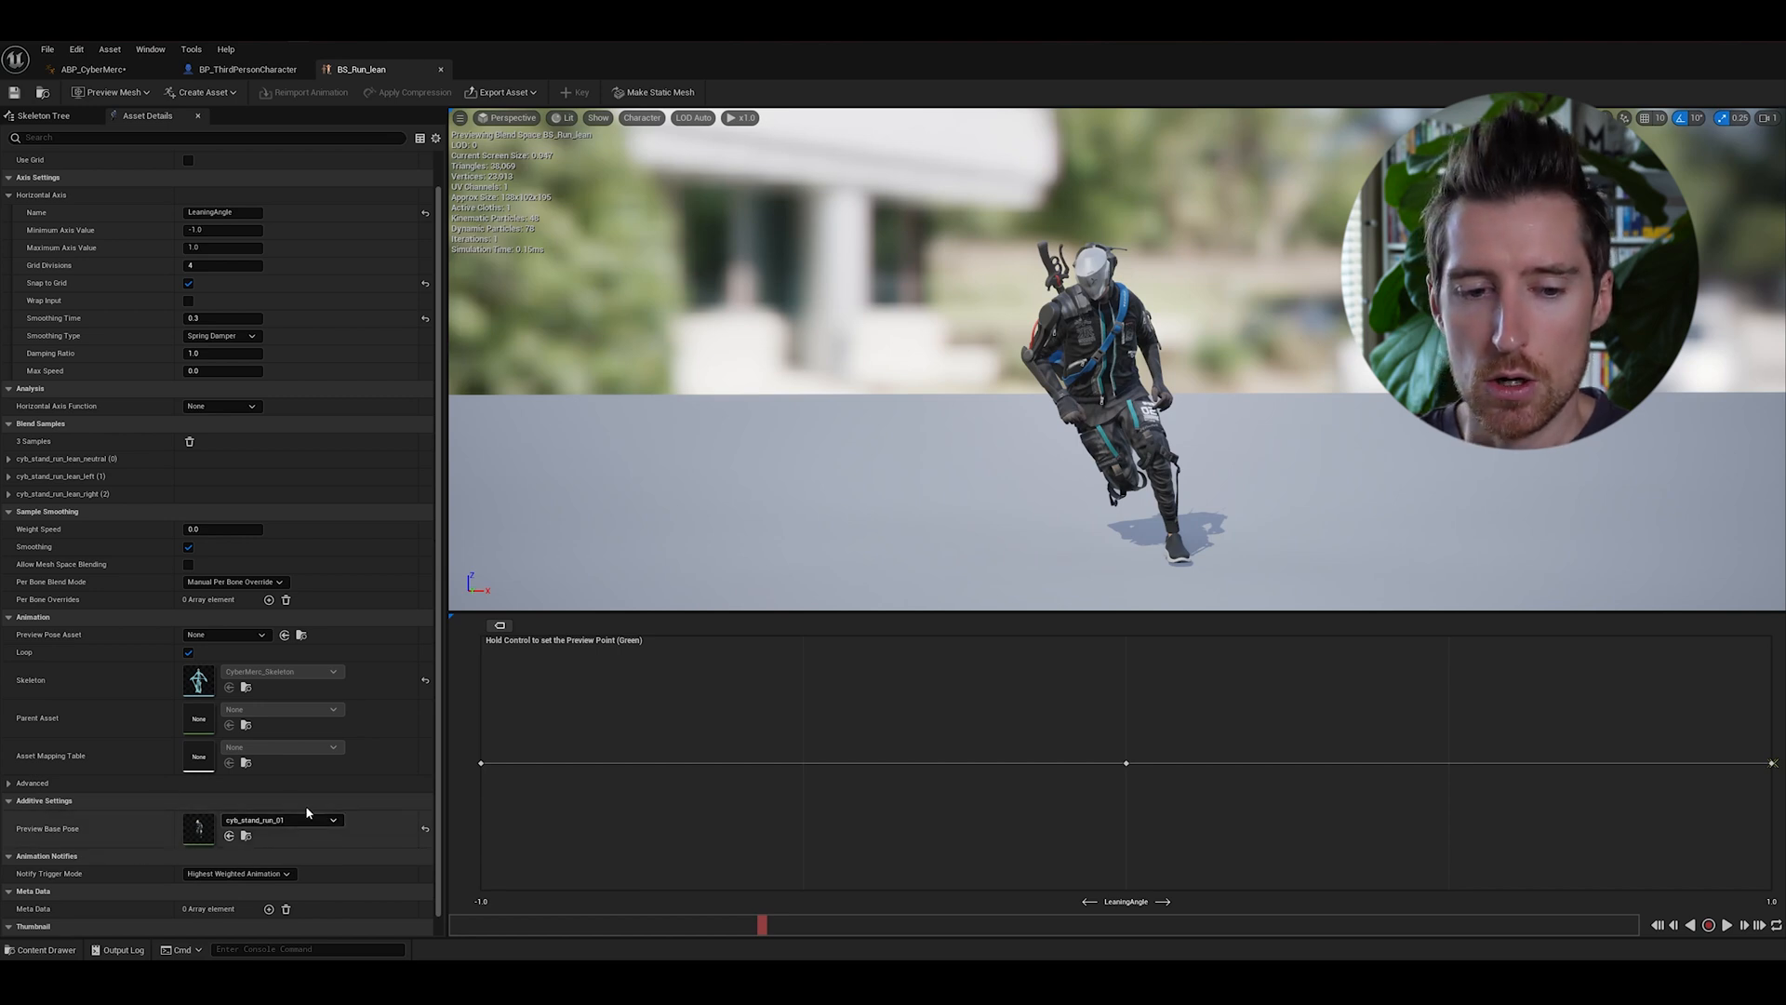
pyautogui.moveTo(283, 821)
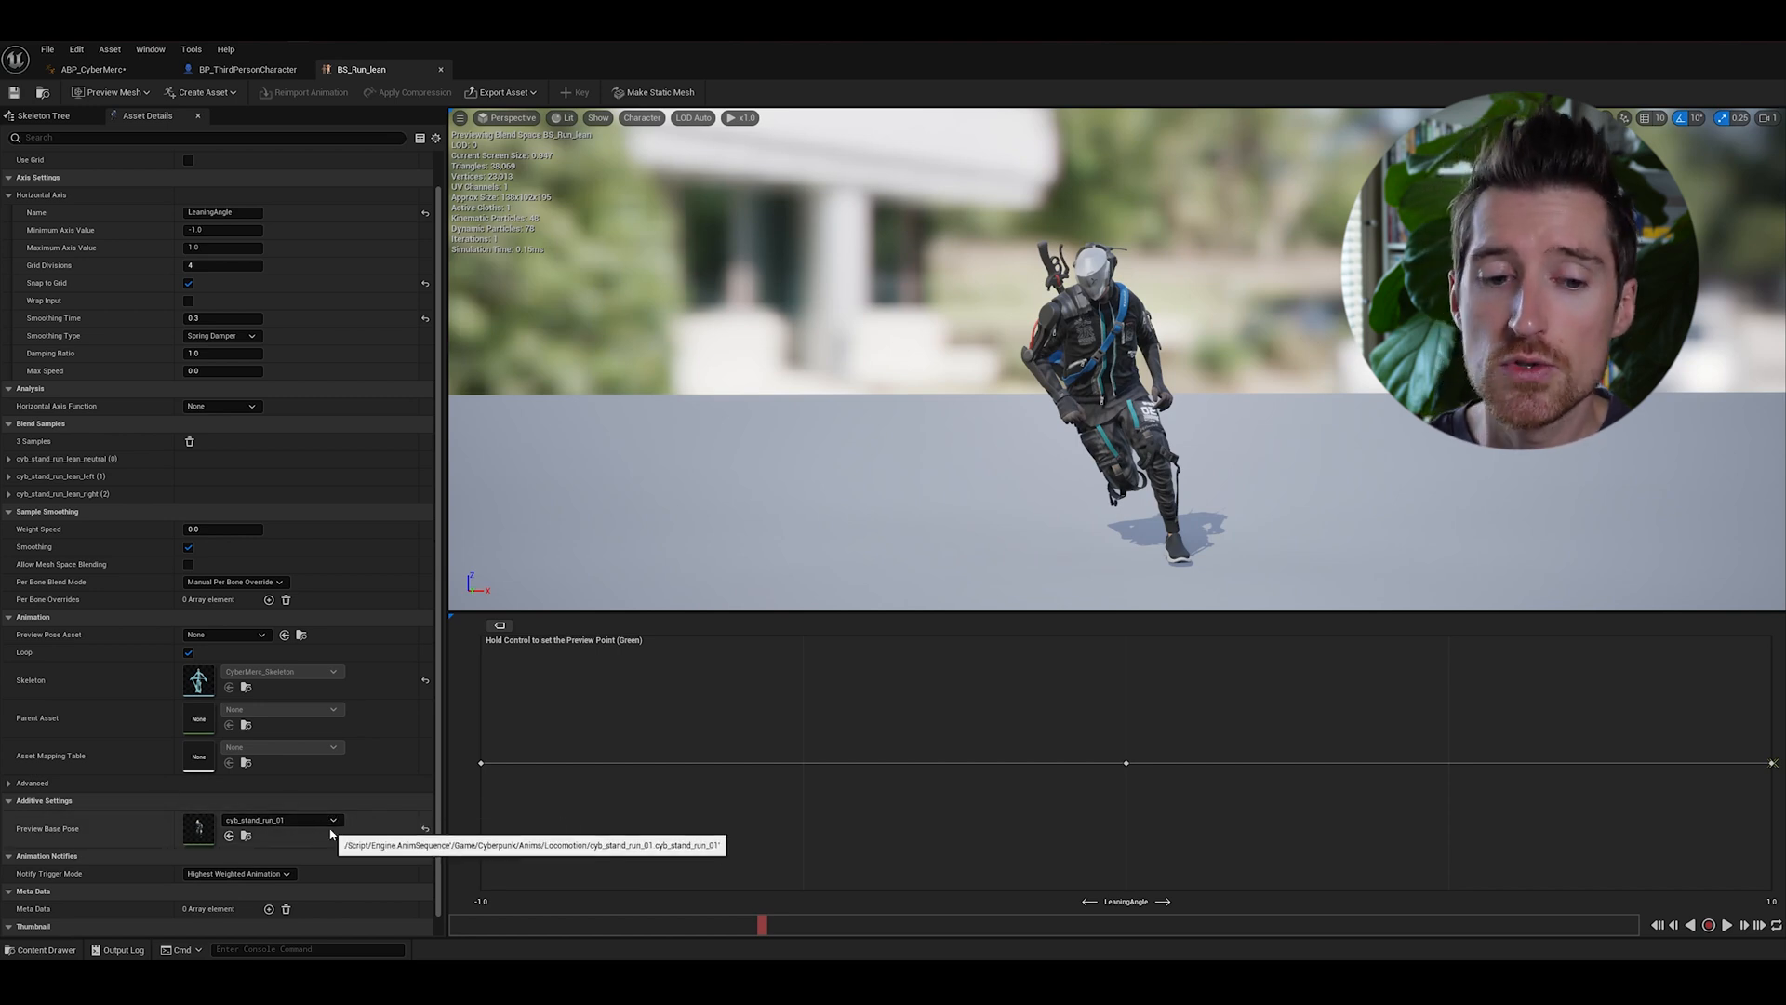
pyautogui.moveTo(742, 843)
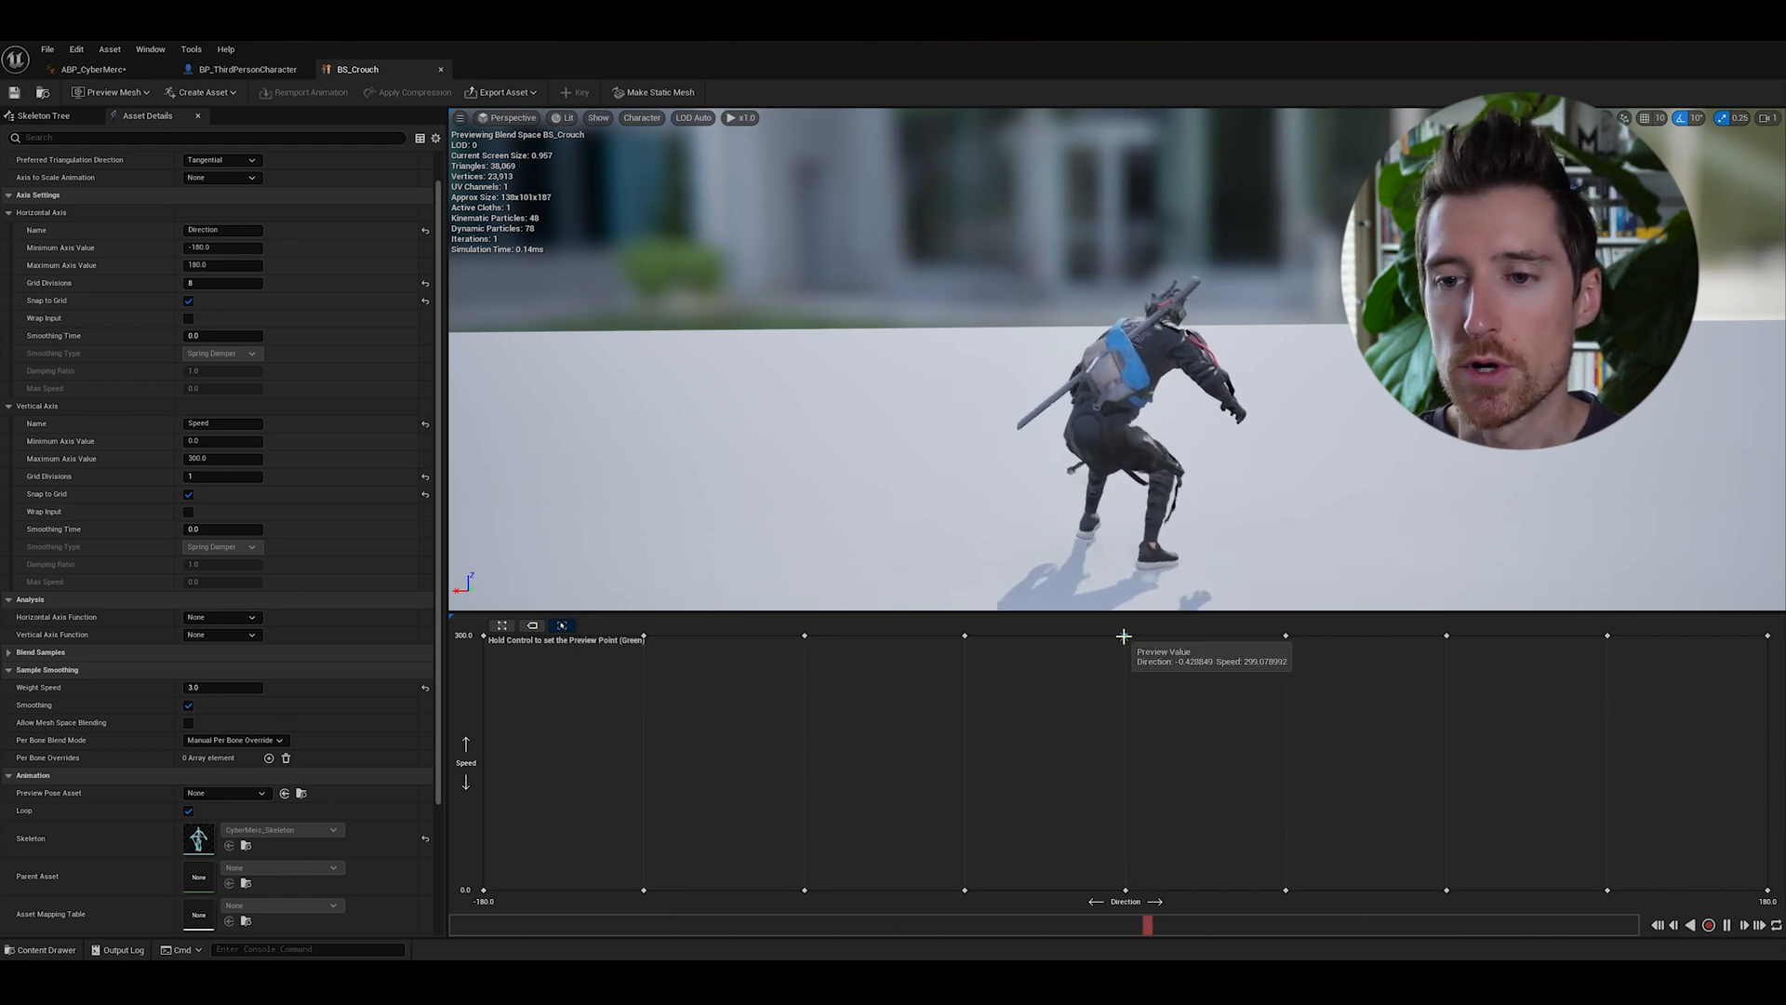
pyautogui.moveTo(1098, 666)
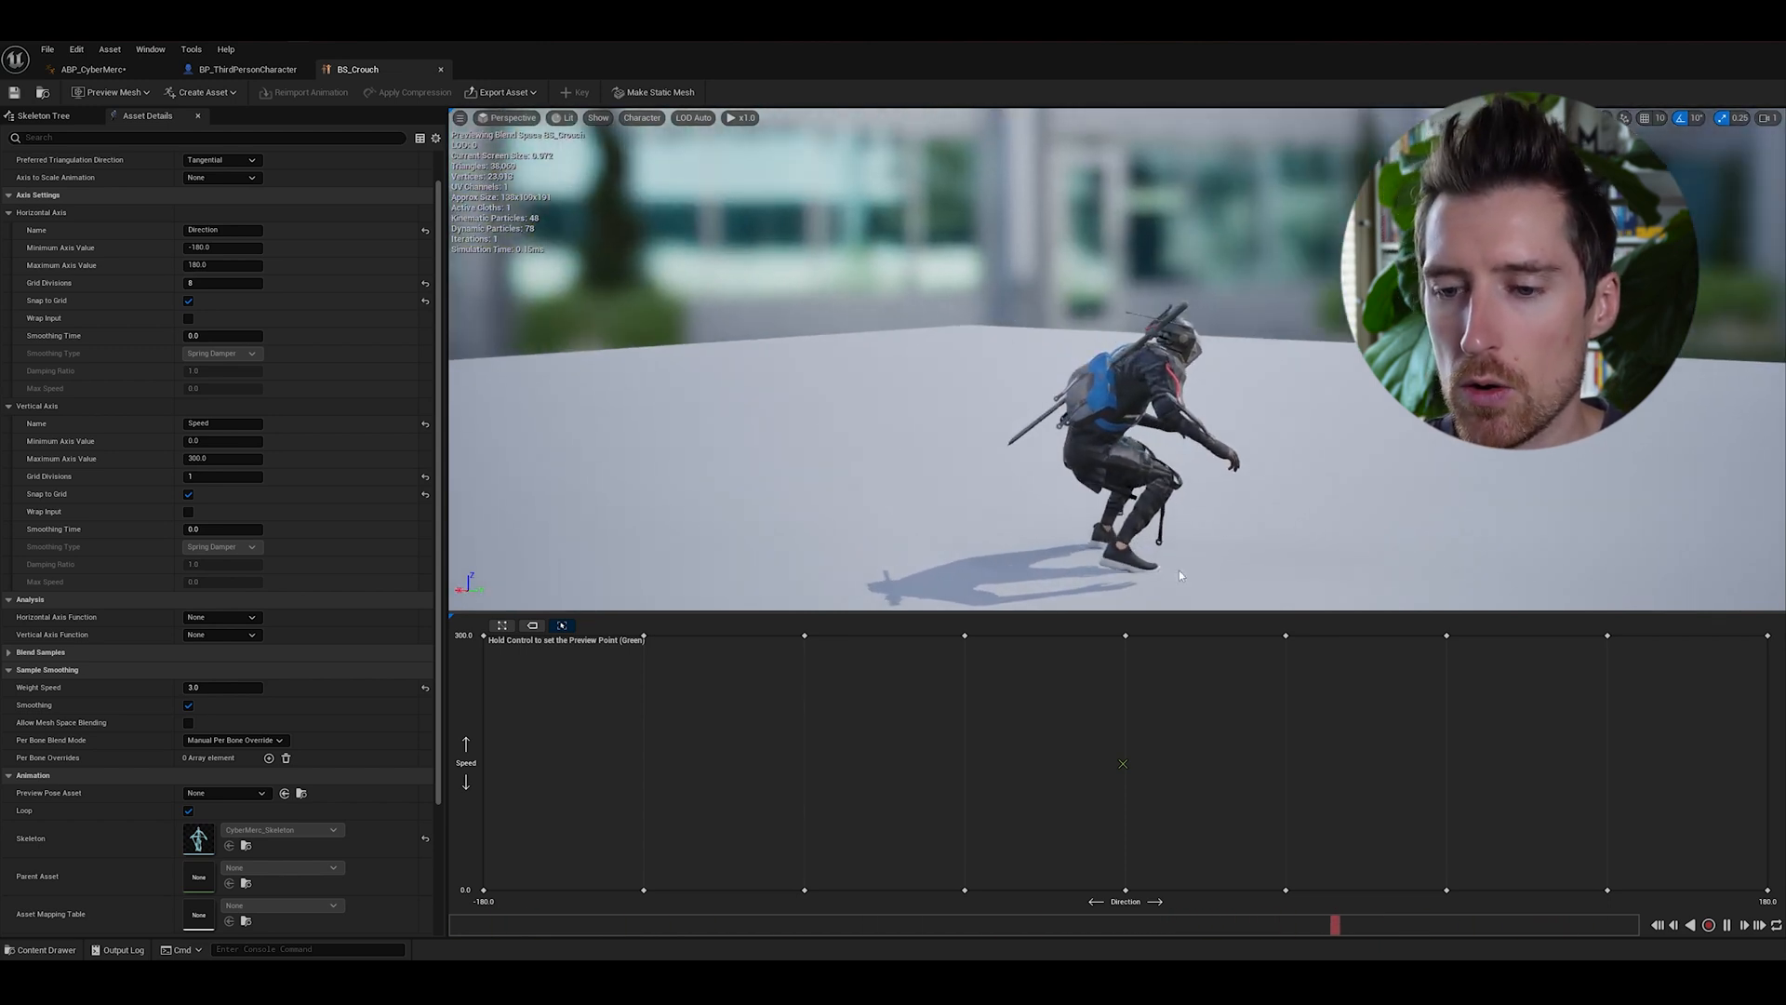
pyautogui.moveTo(1122, 661)
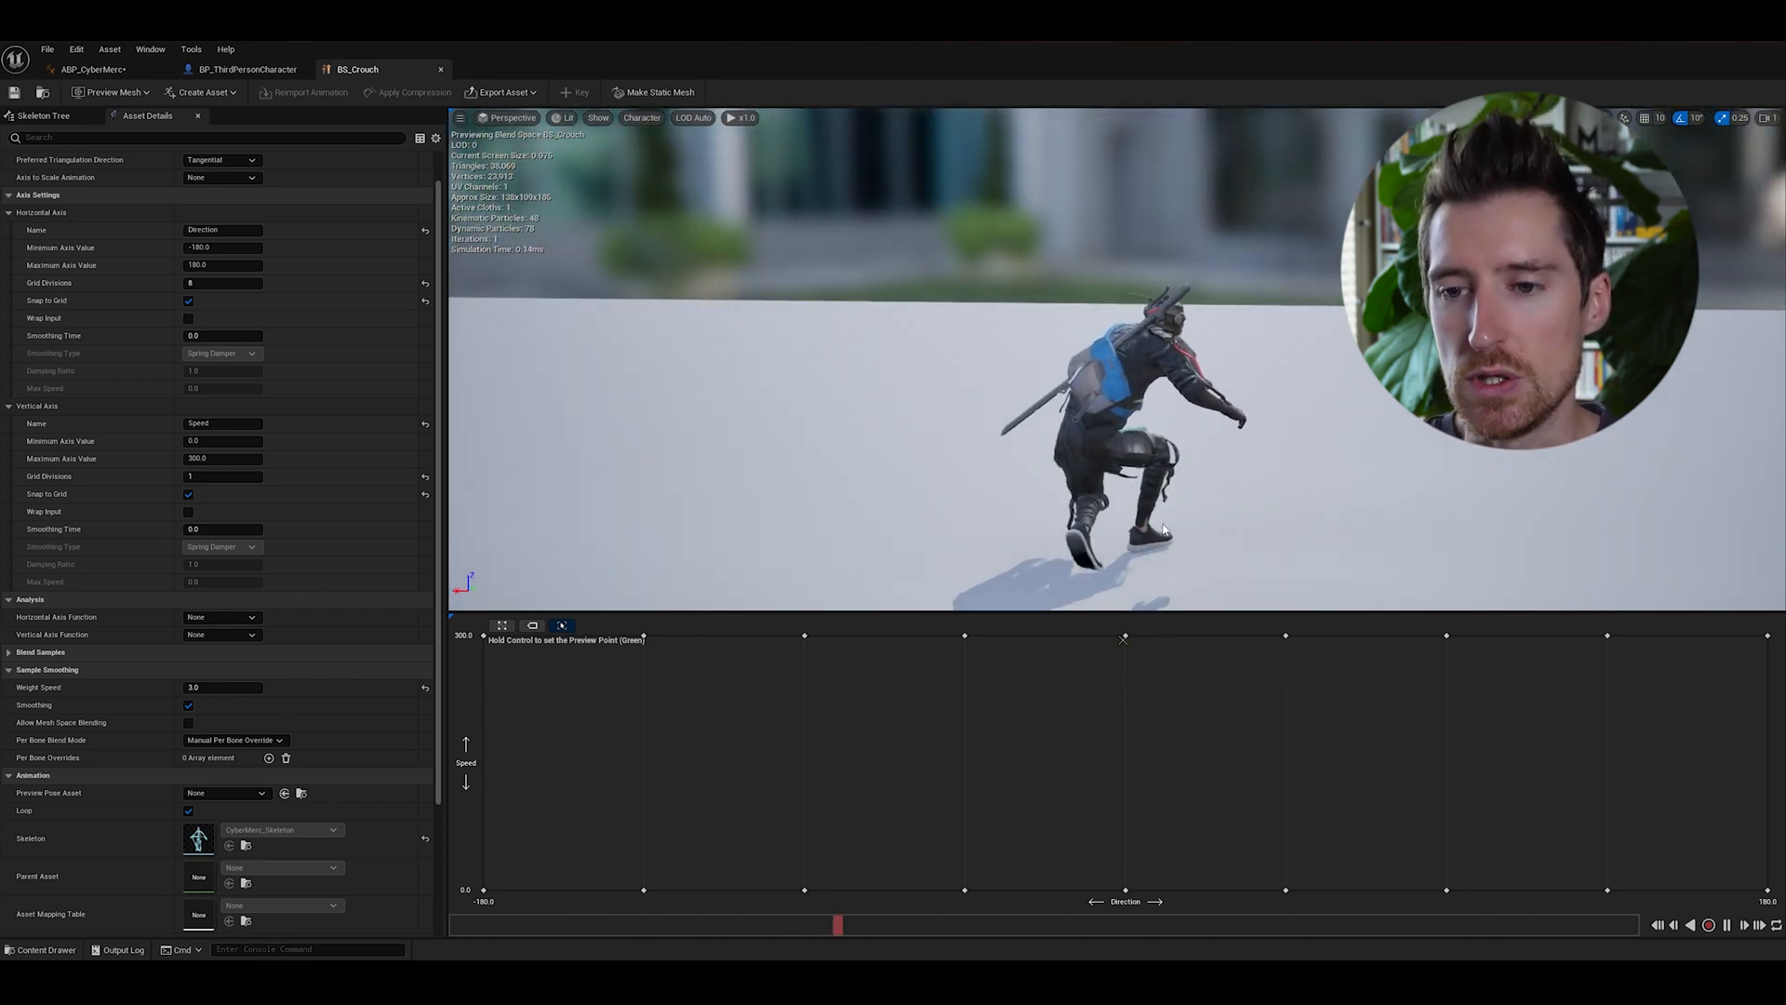
pyautogui.moveTo(1122, 635)
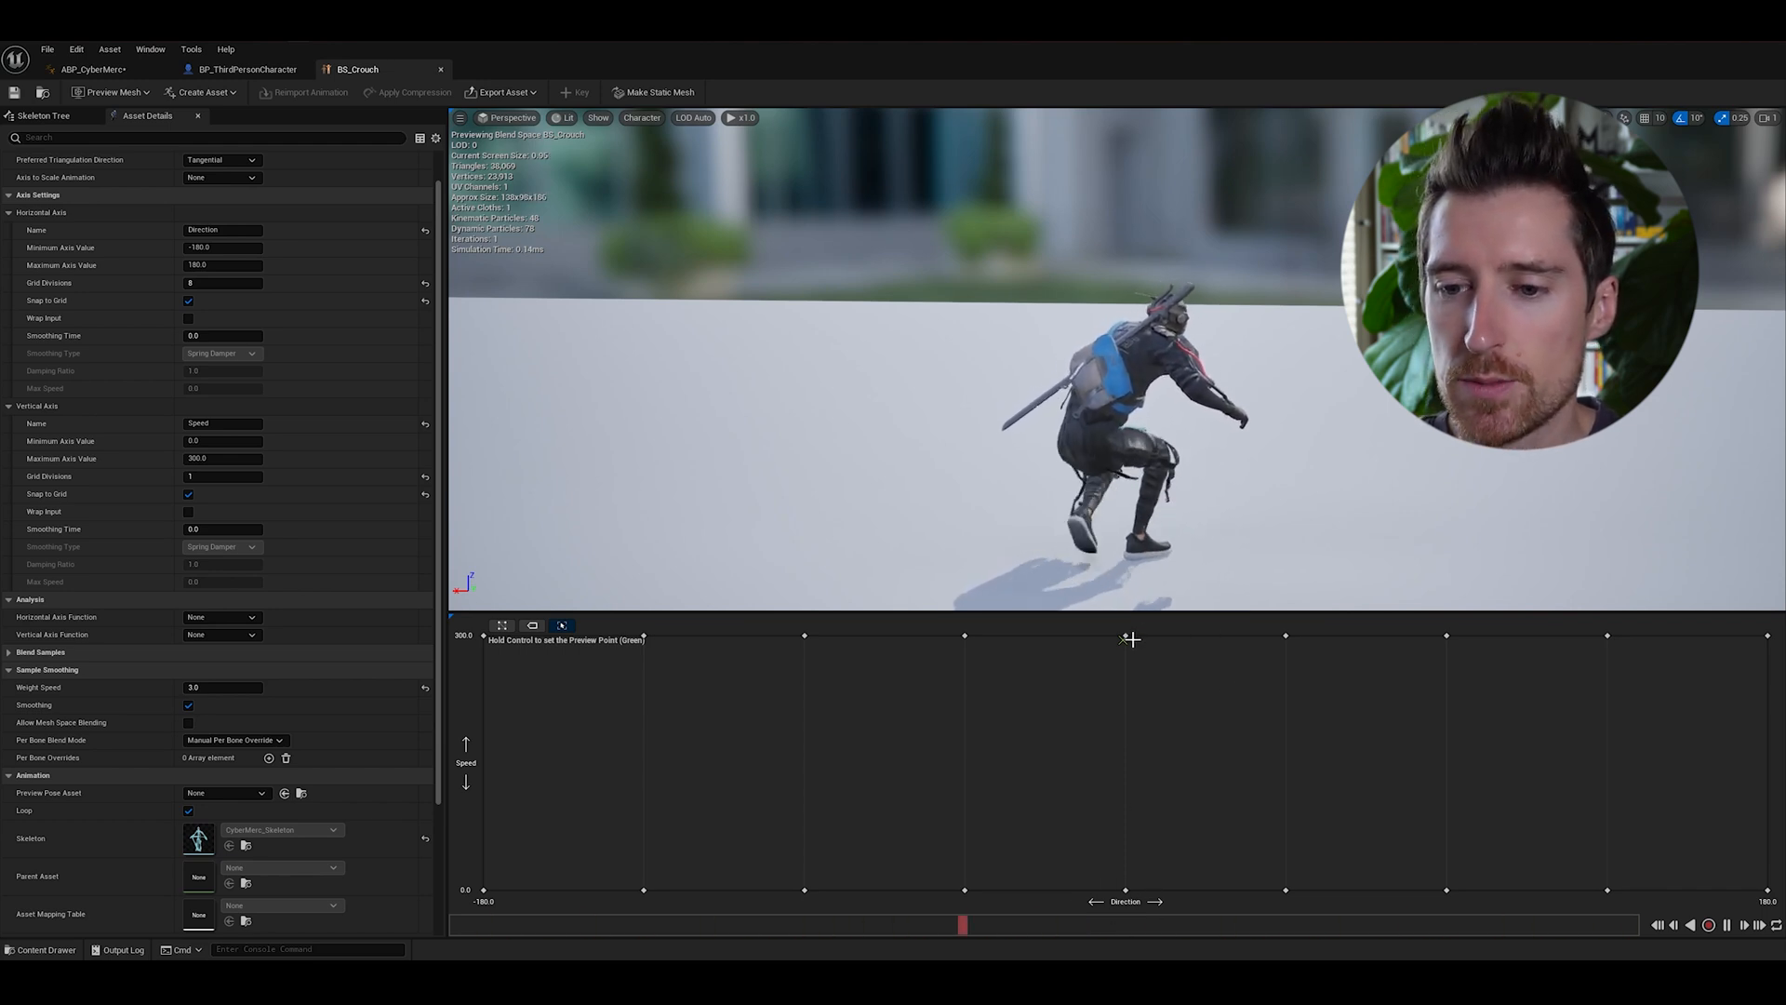
pyautogui.moveTo(1291, 632)
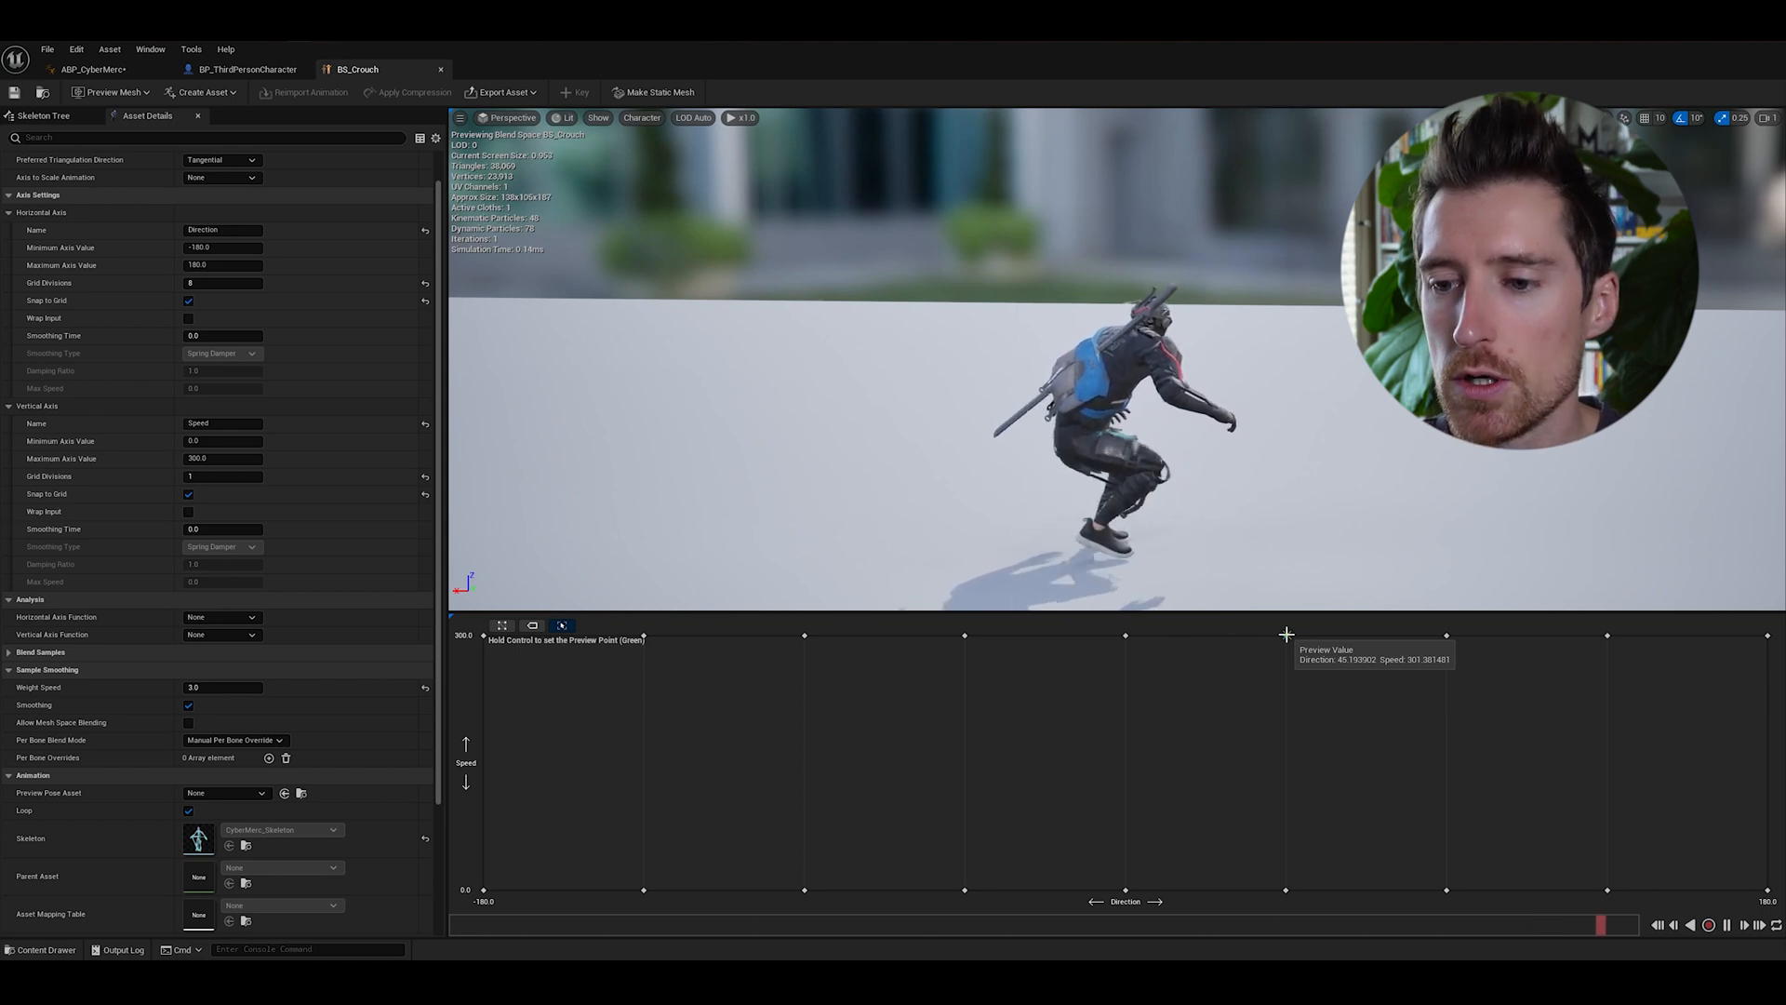
pyautogui.moveTo(1439, 635)
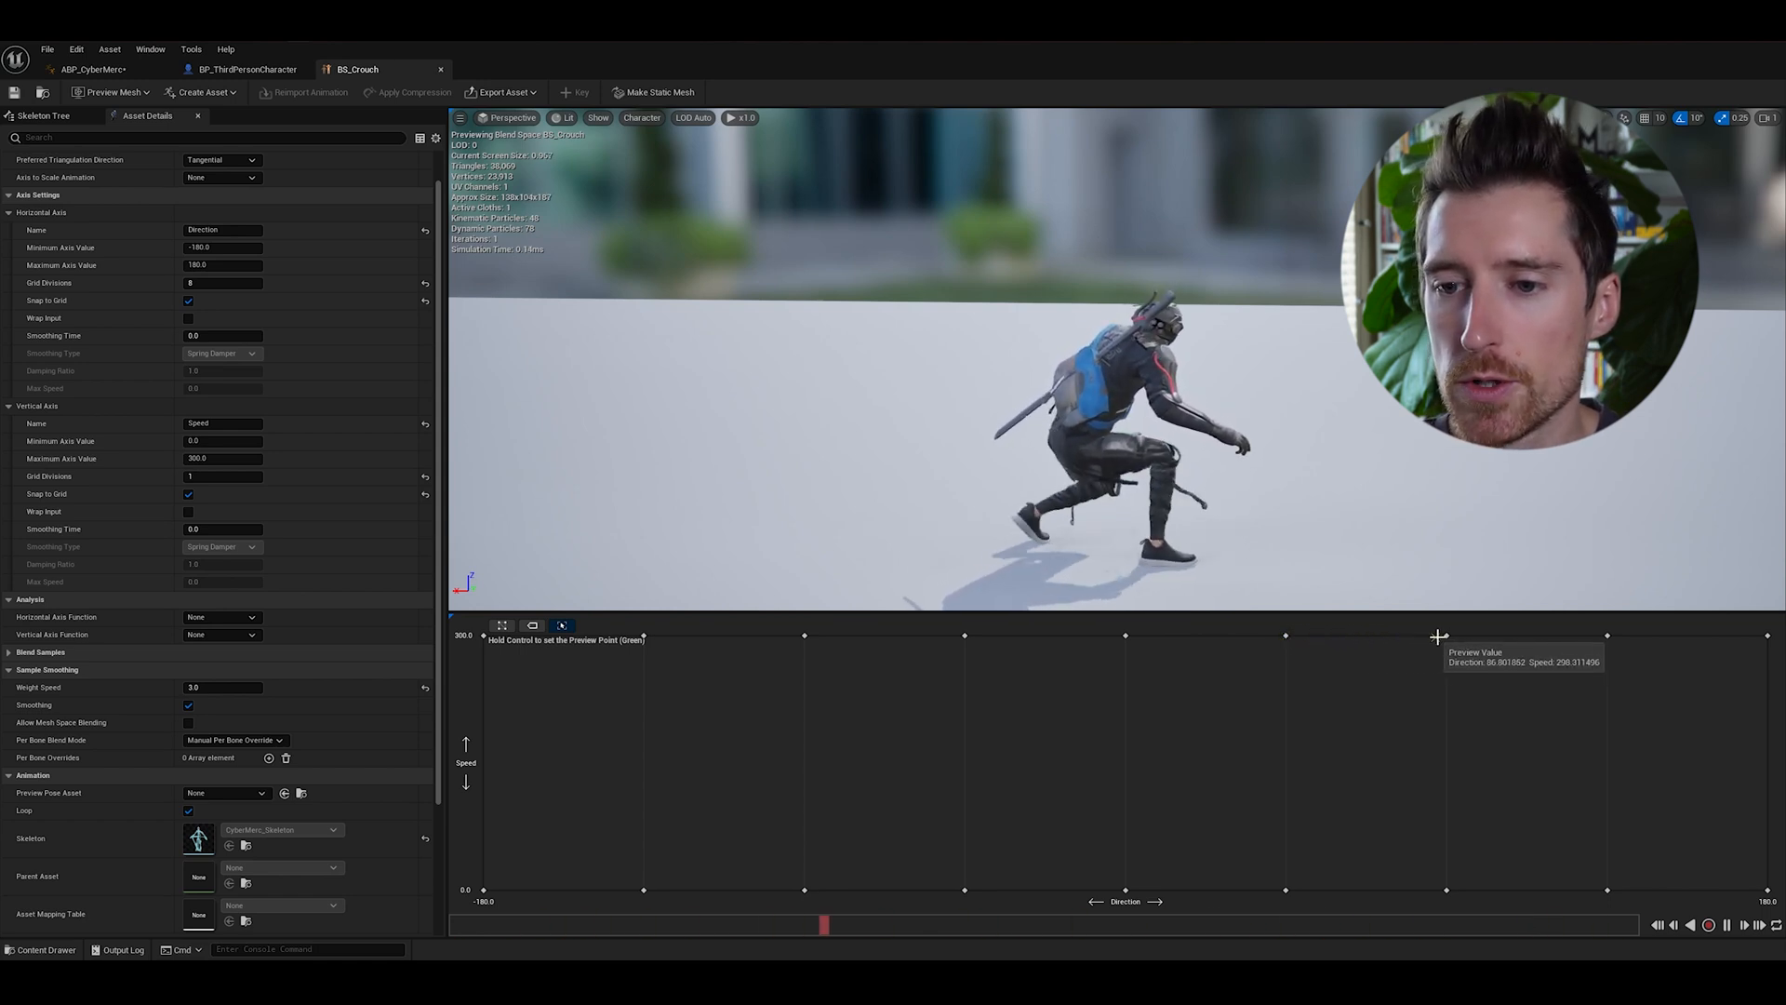
pyautogui.moveTo(1603, 638)
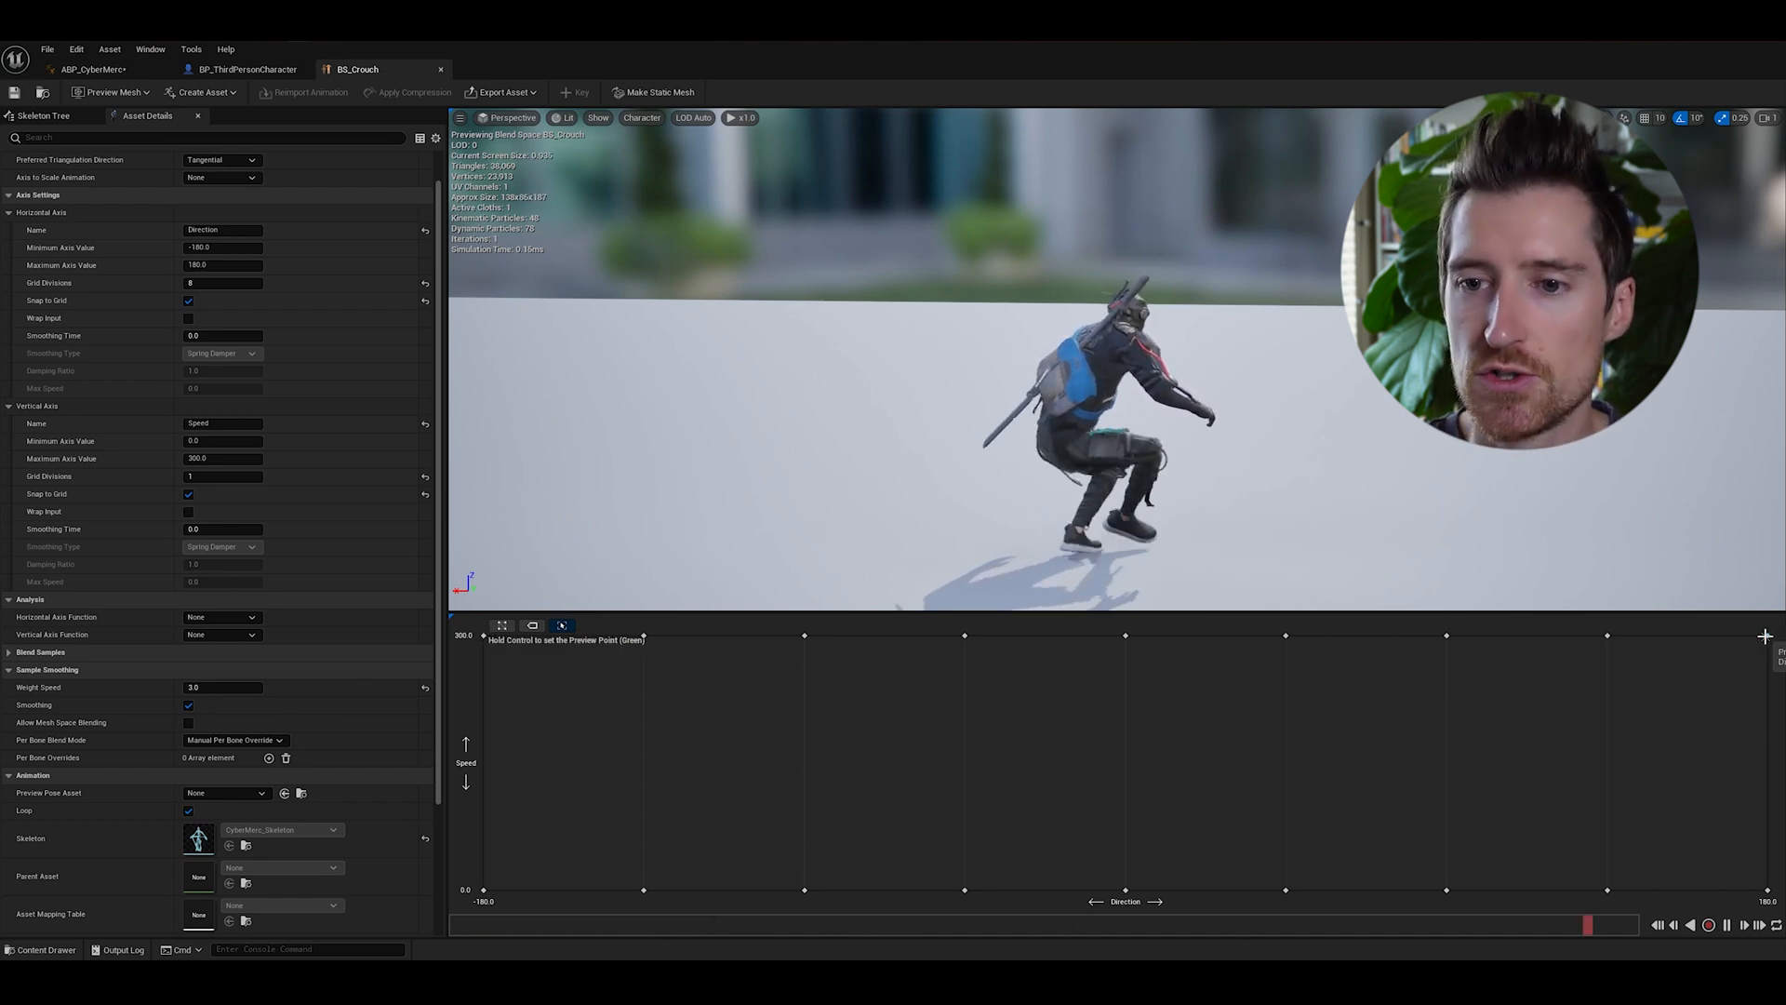
pyautogui.moveTo(484, 637)
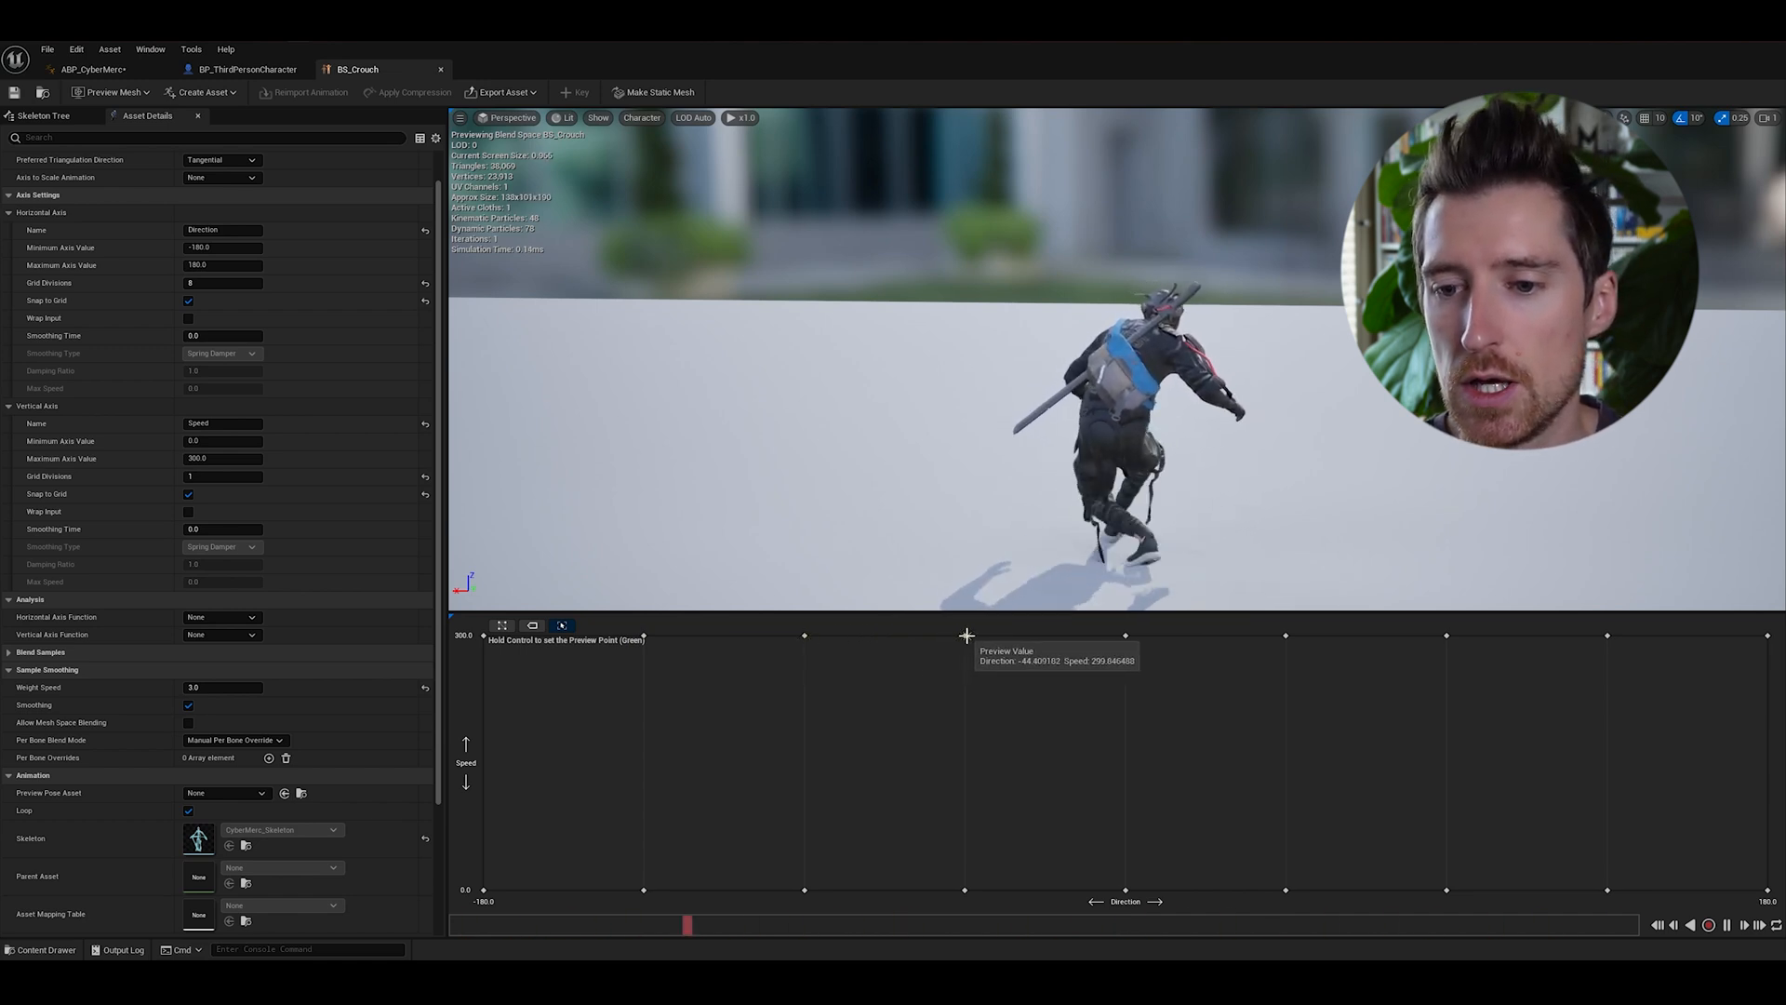
# Return the BS_Crouch preview to Direction 0 at top Speed for forward crouch-walking.
pyautogui.click(1126, 640)
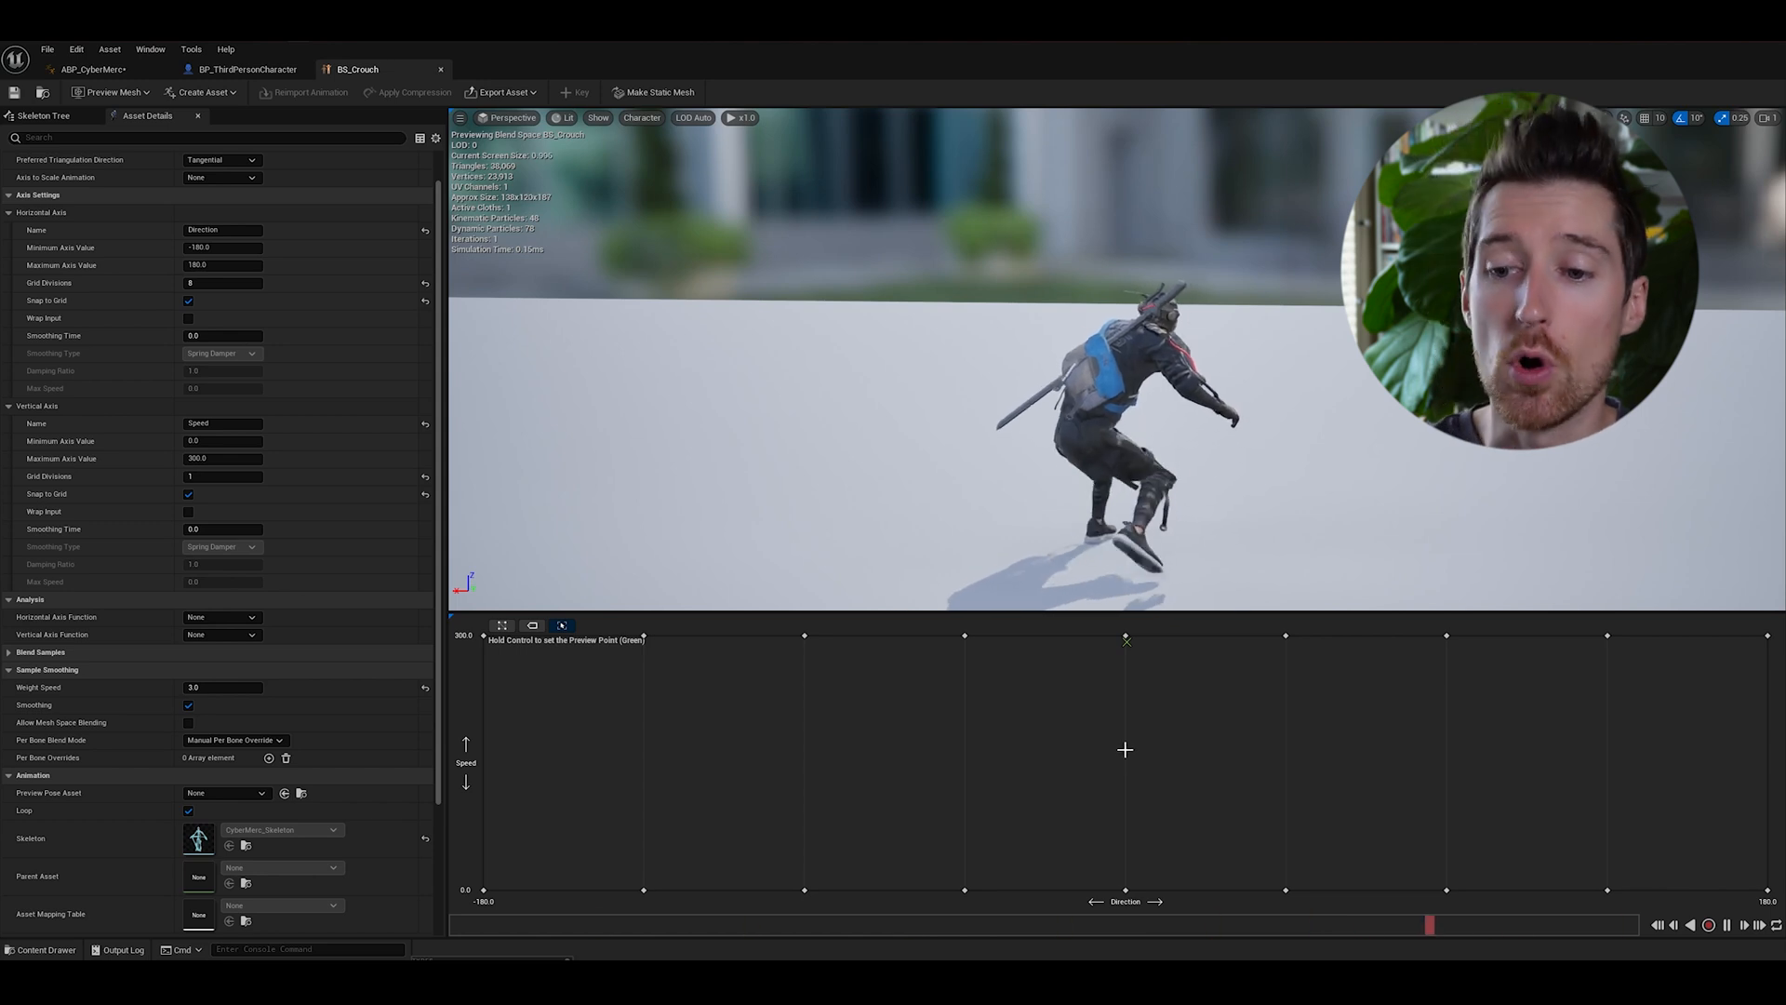
pyautogui.moveTo(1124, 750)
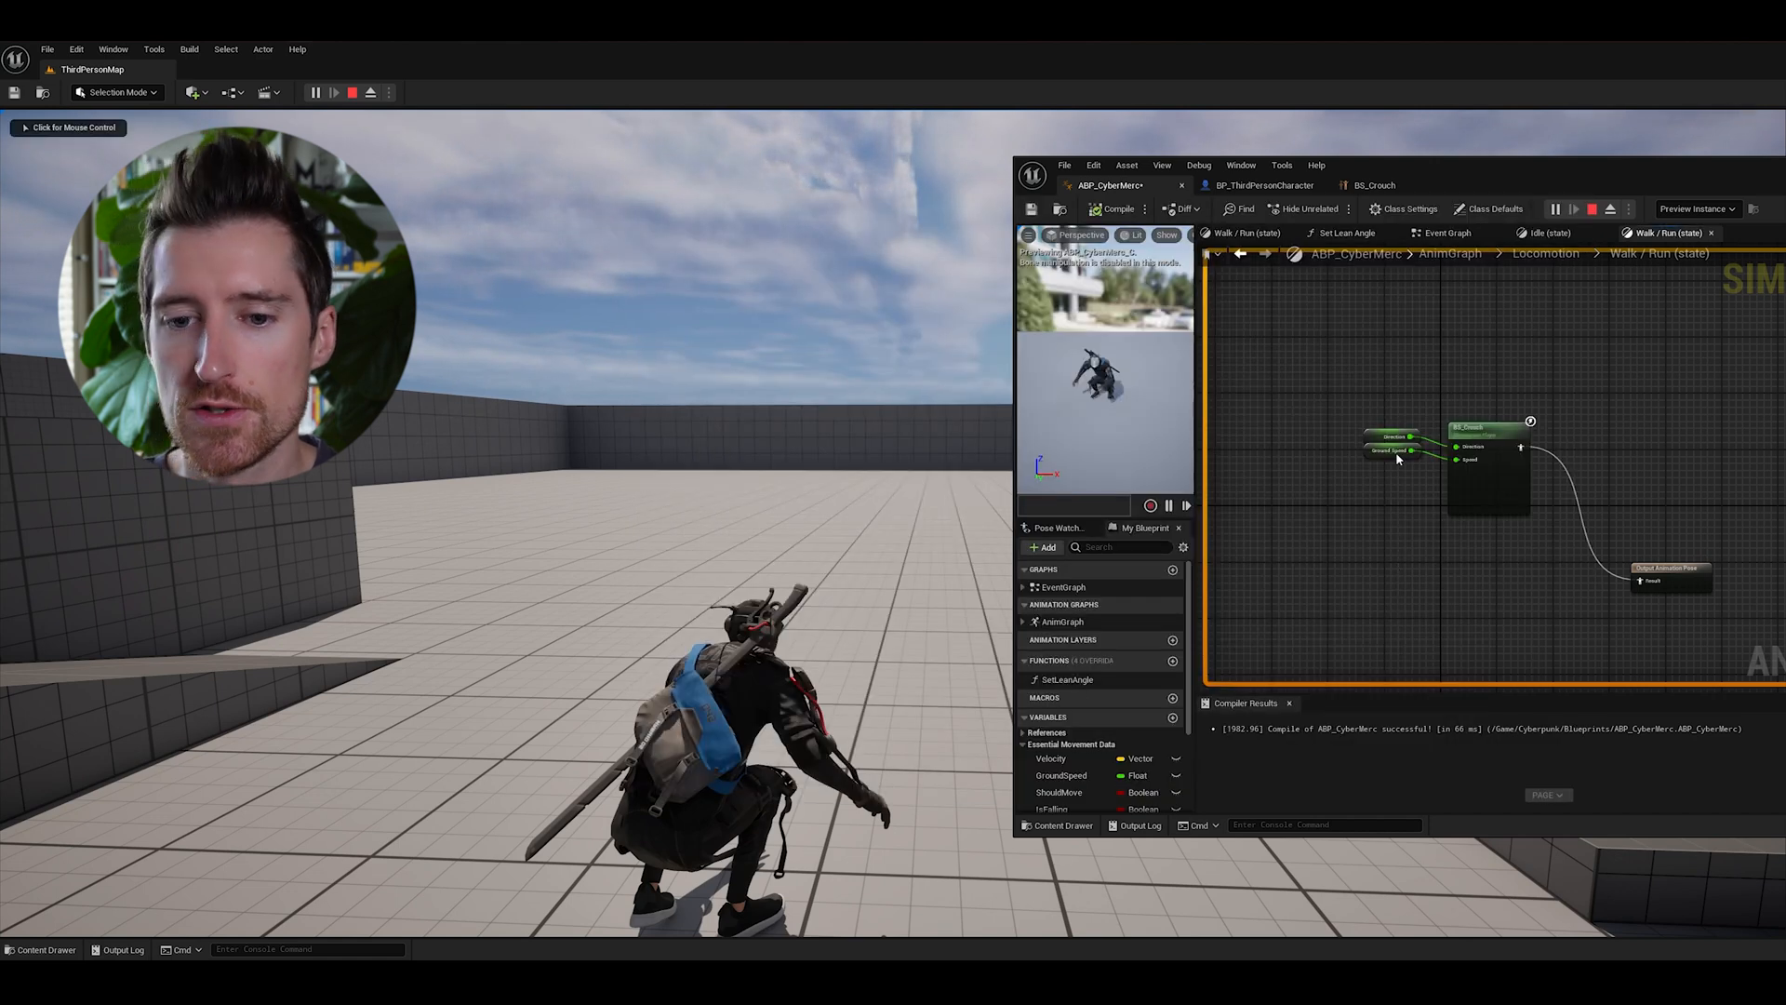
pyautogui.moveTo(1325, 475)
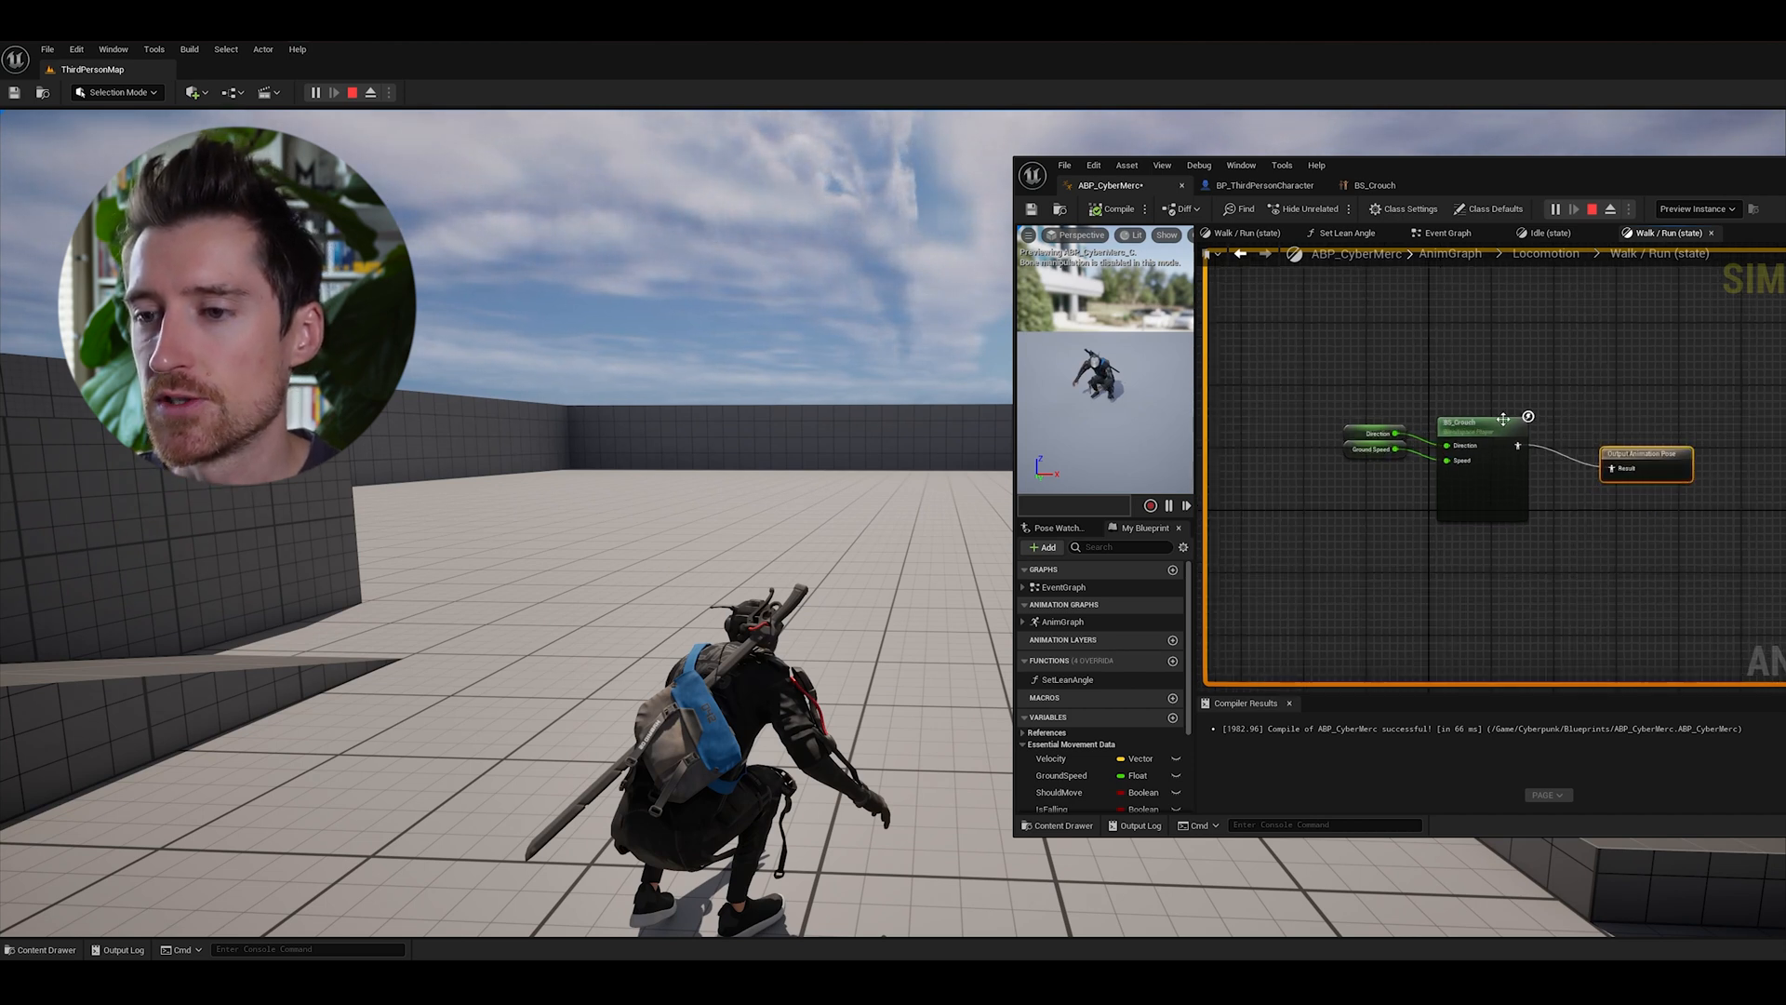
pyautogui.moveTo(1478, 467)
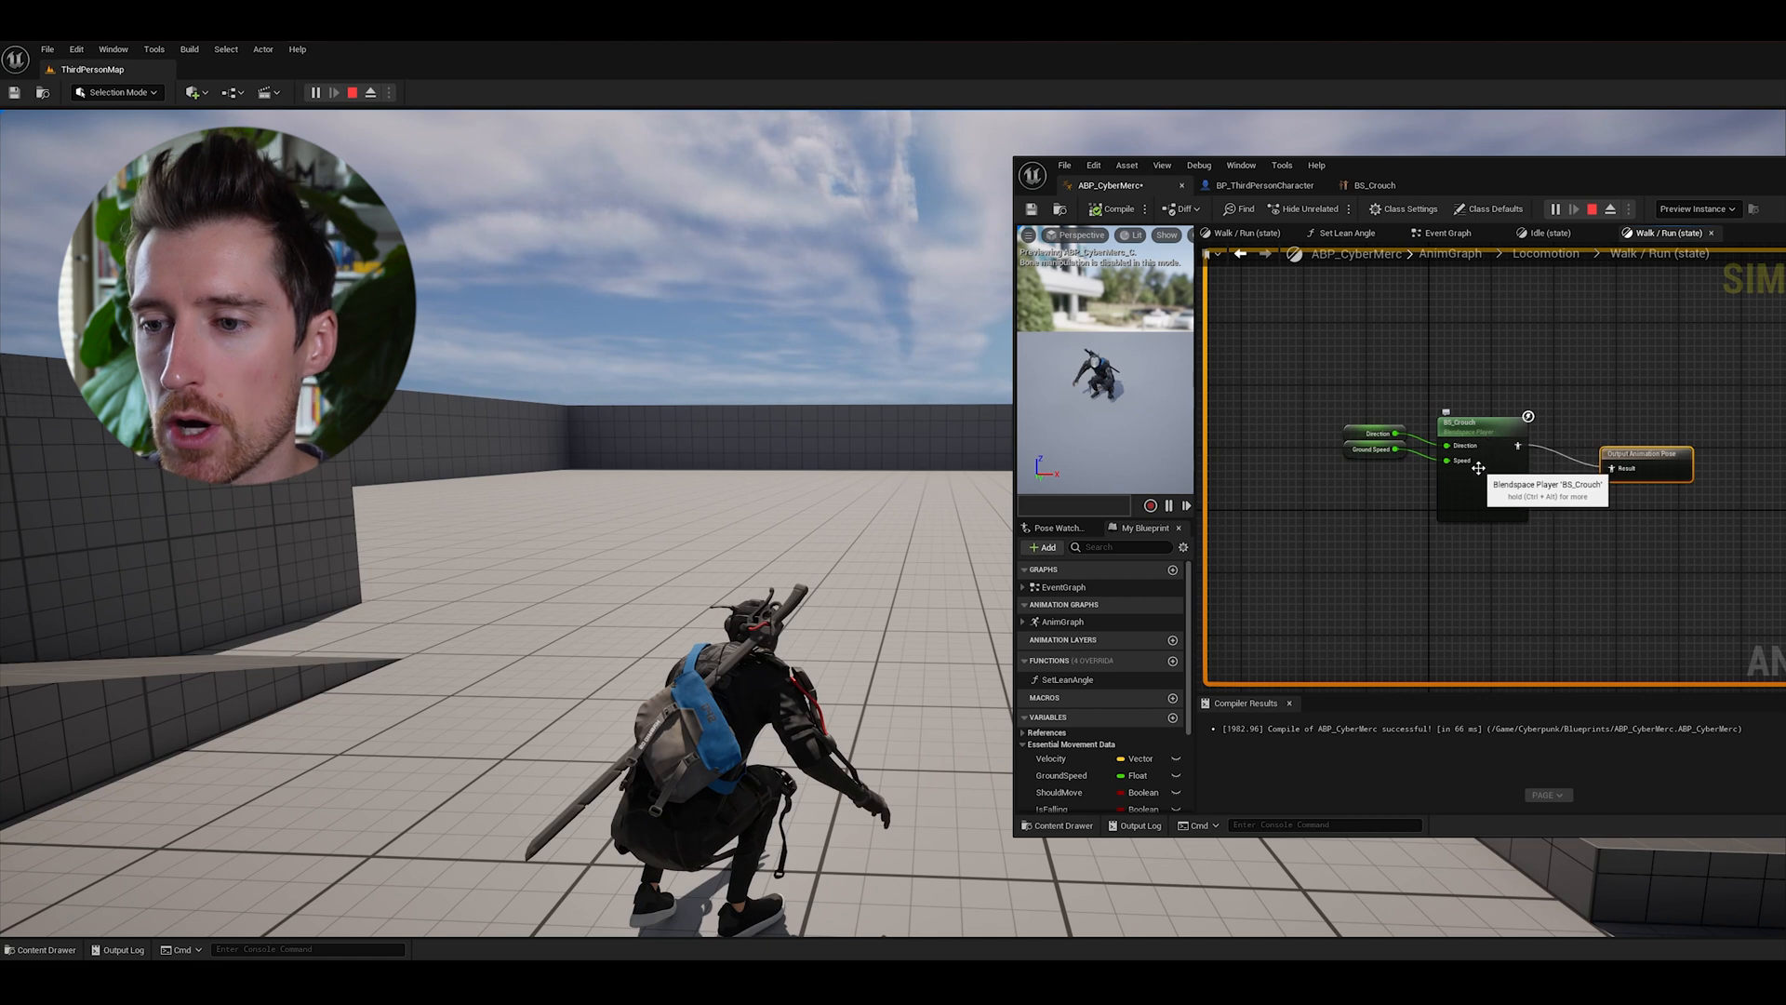
pyautogui.moveTo(1697, 307)
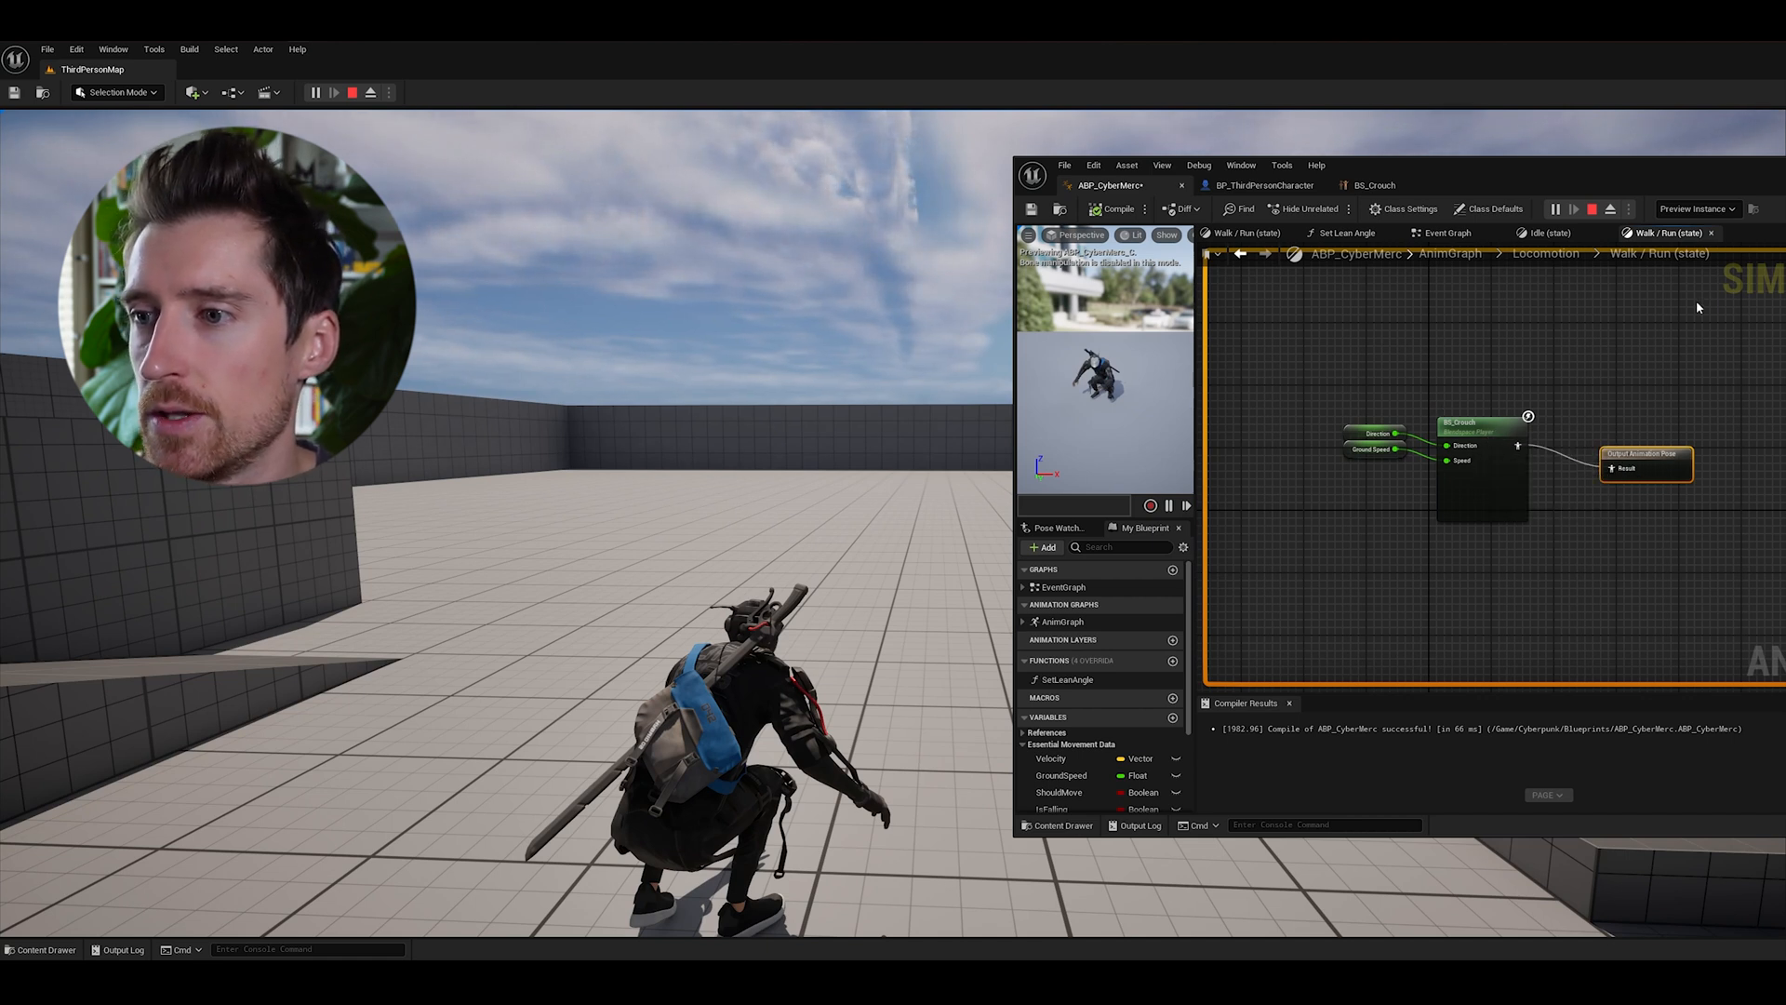